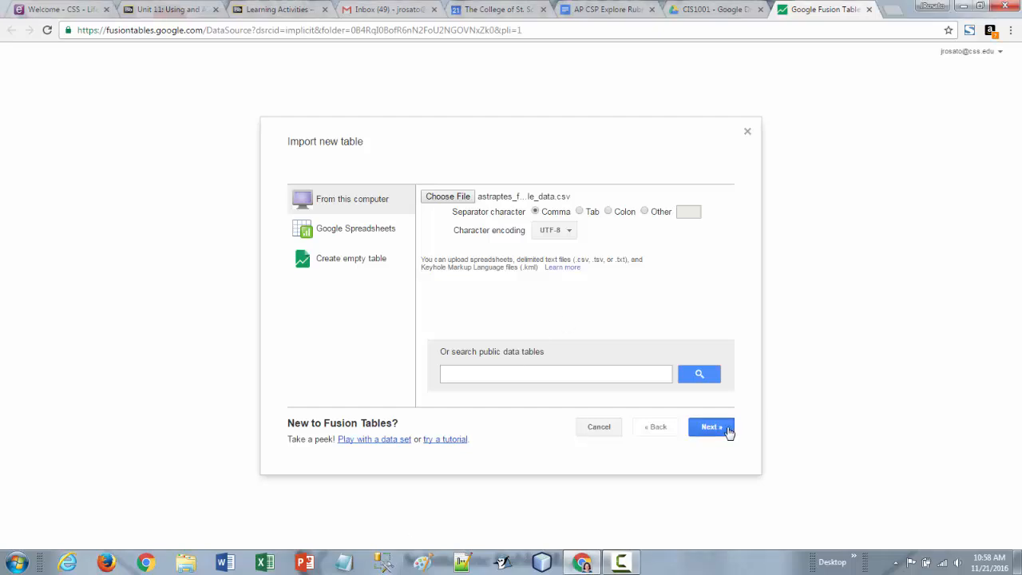
Upload the butterfly CSV and finish importing it as astraptes_fulgerator_complex_sample_data.
left_click(709, 426)
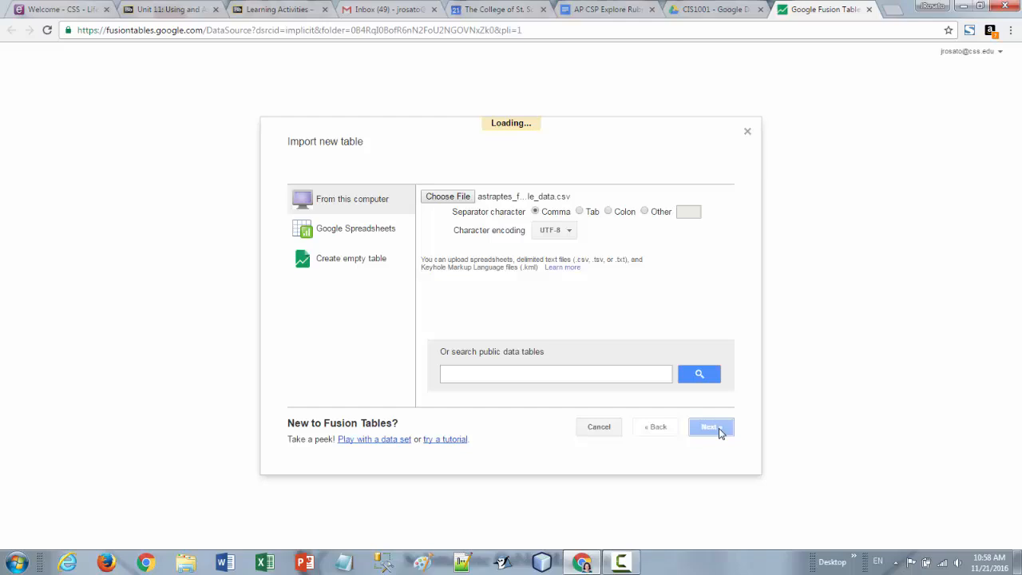
left_click(709, 426)
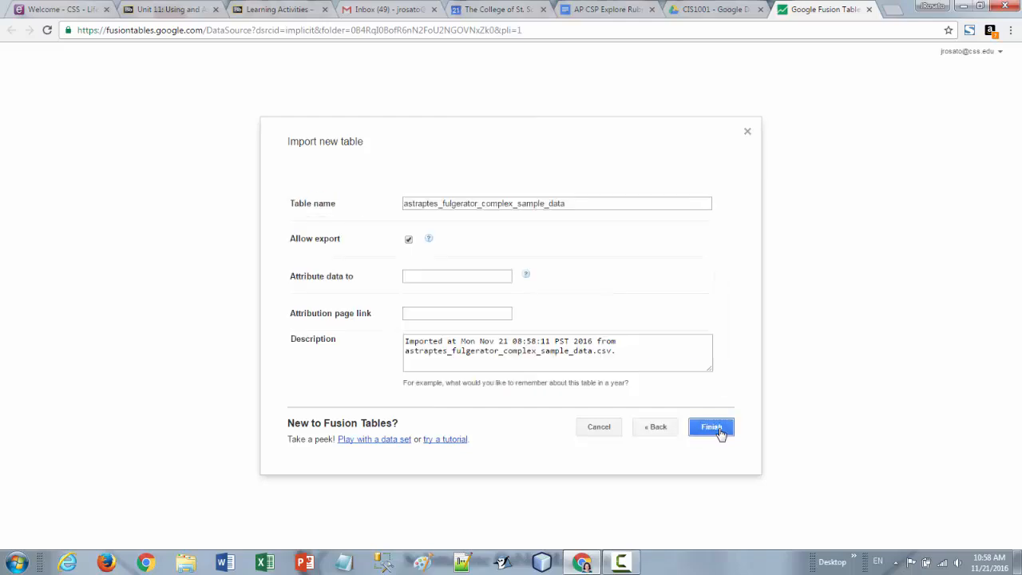
left_click(708, 426)
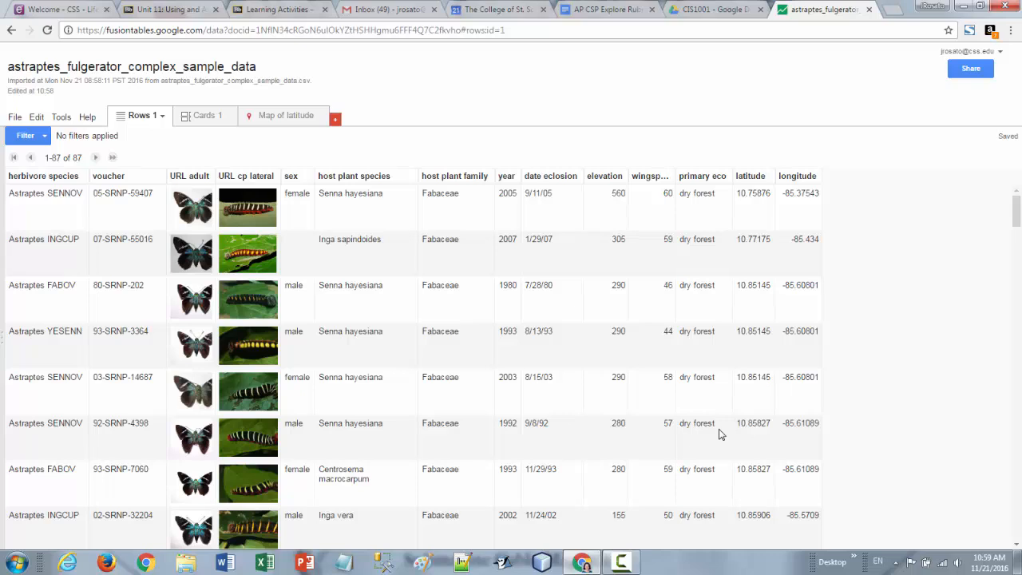
mouse_move(393, 196)
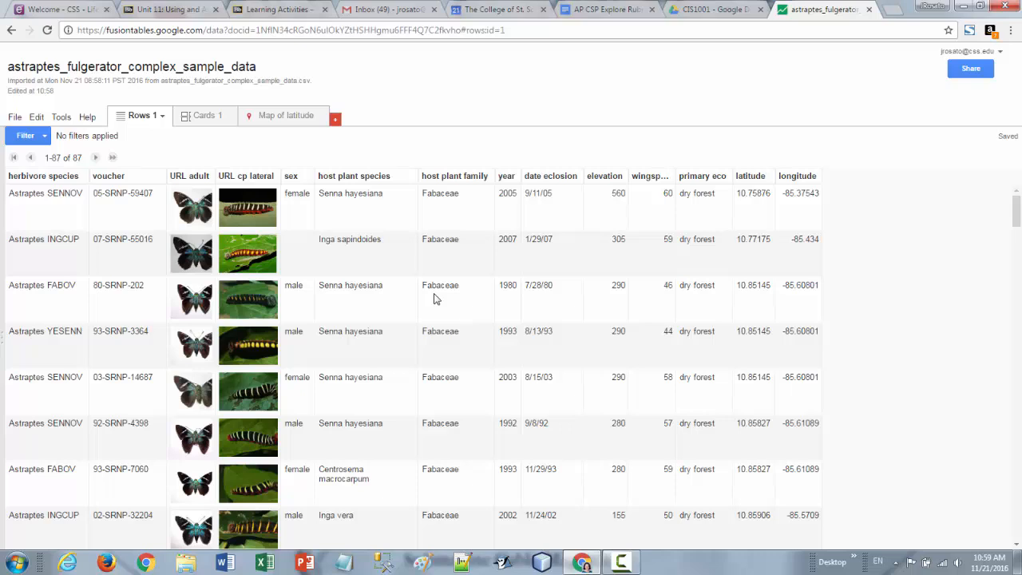
mouse_move(77, 275)
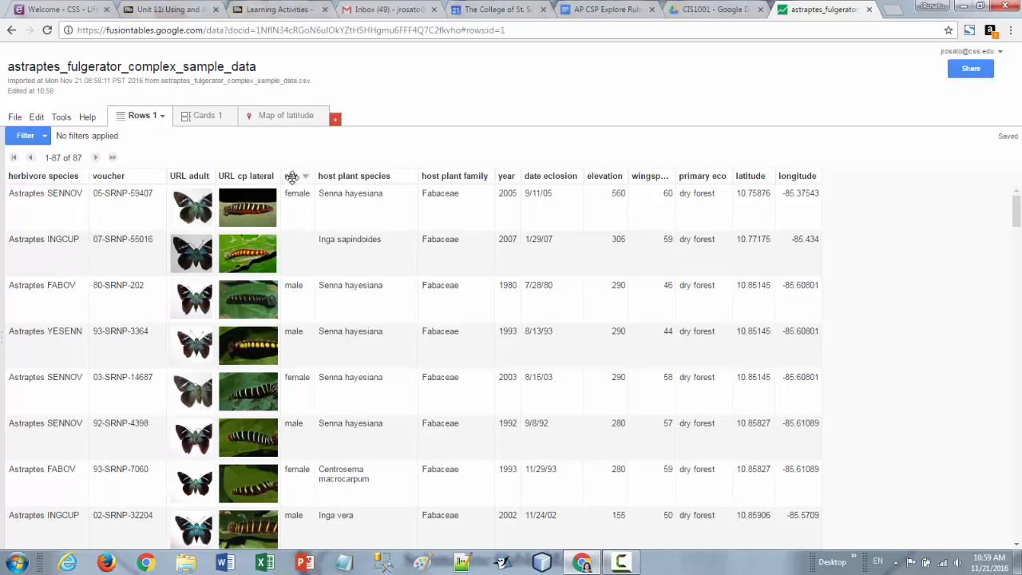
Sort the rows A to Z by the sex column so female rows come first.
left_click(305, 176)
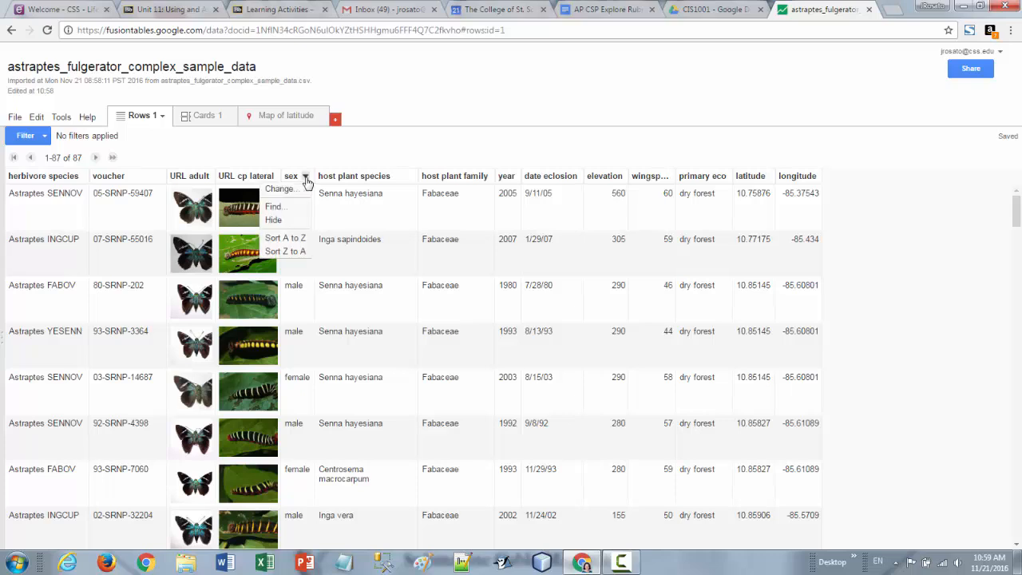
mouse_move(284, 238)
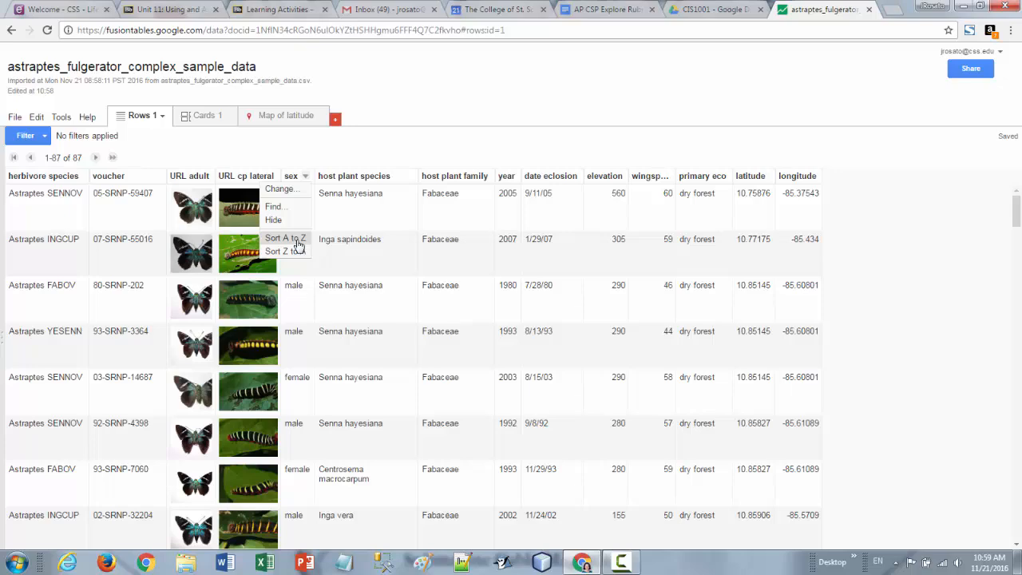
left_click(285, 236)
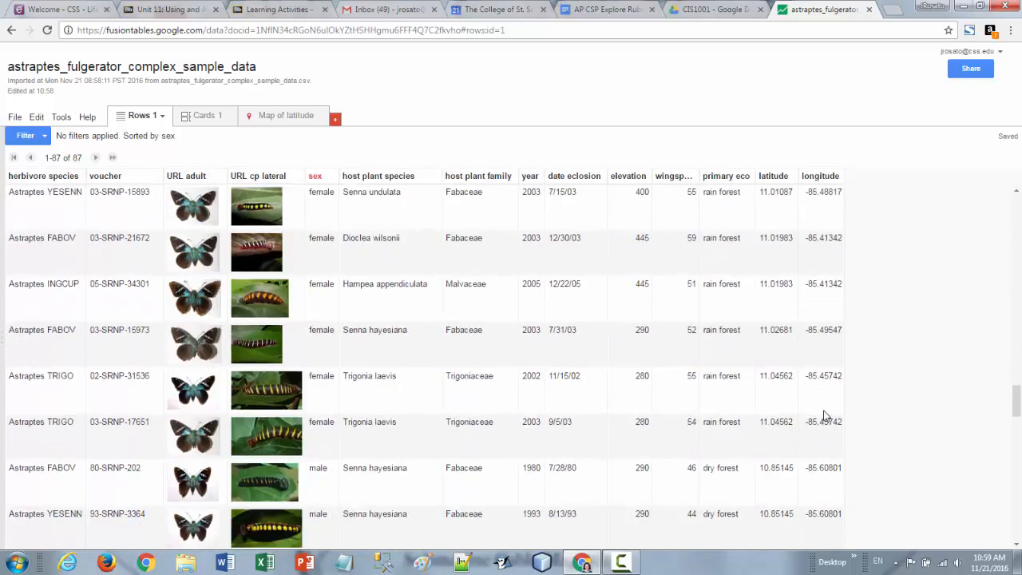
scroll("down", 3)
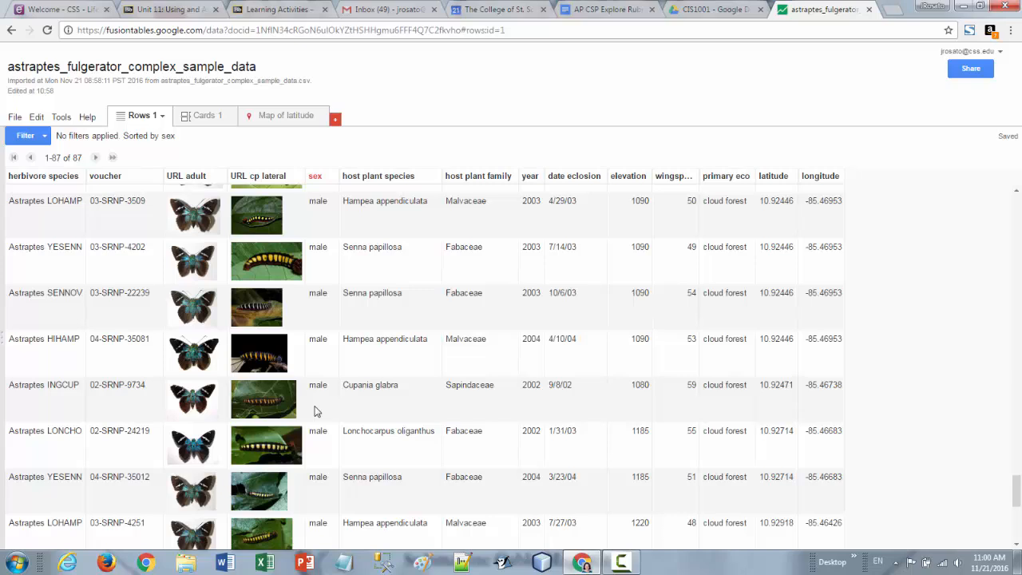
mouse_move(692, 228)
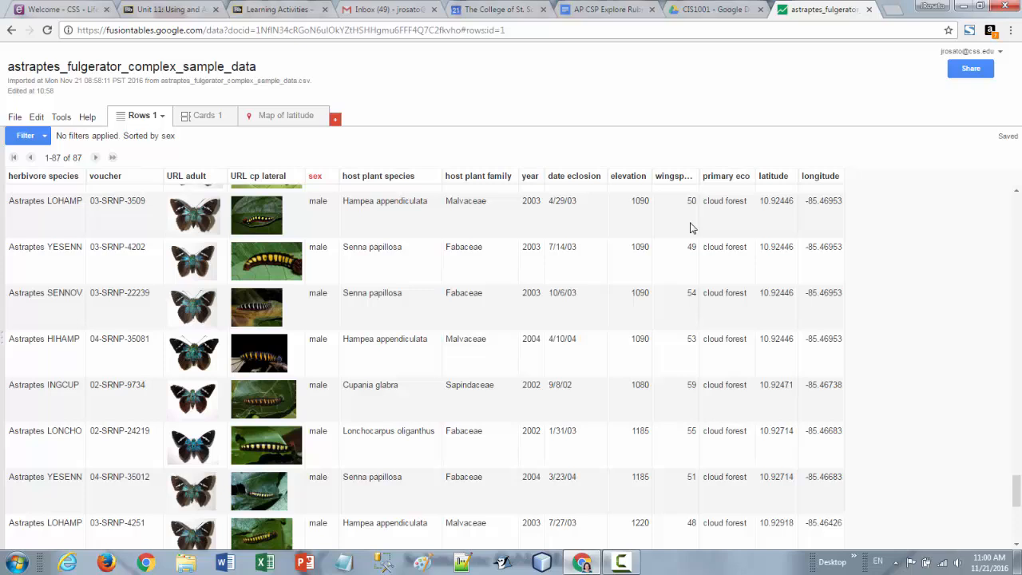
mouse_move(747, 176)
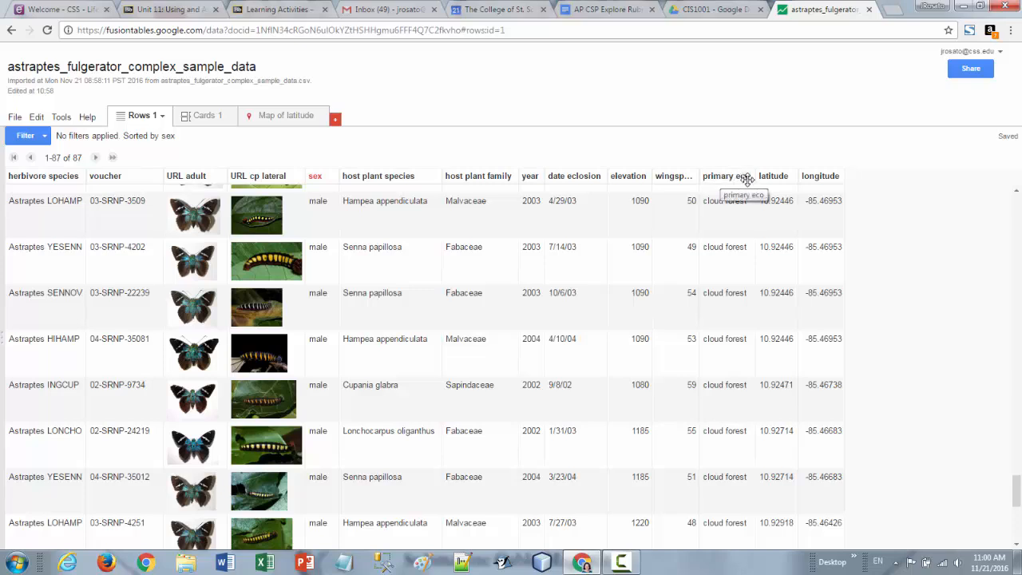
Sort the rows A to Z by primary eco so cloud forest precedes rain forest.
left_click(725, 175)
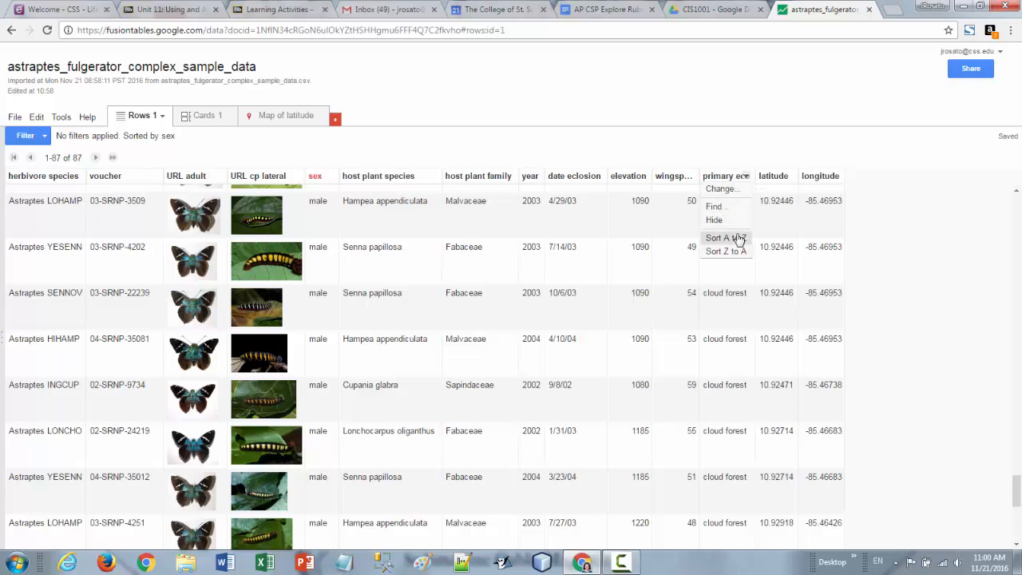
left_click(718, 236)
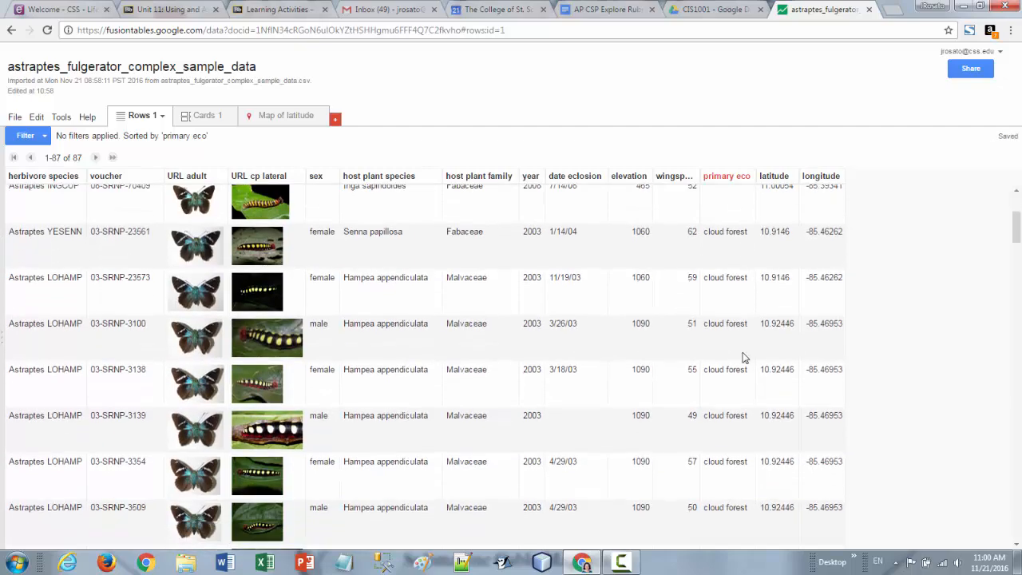
scroll("down", 3)
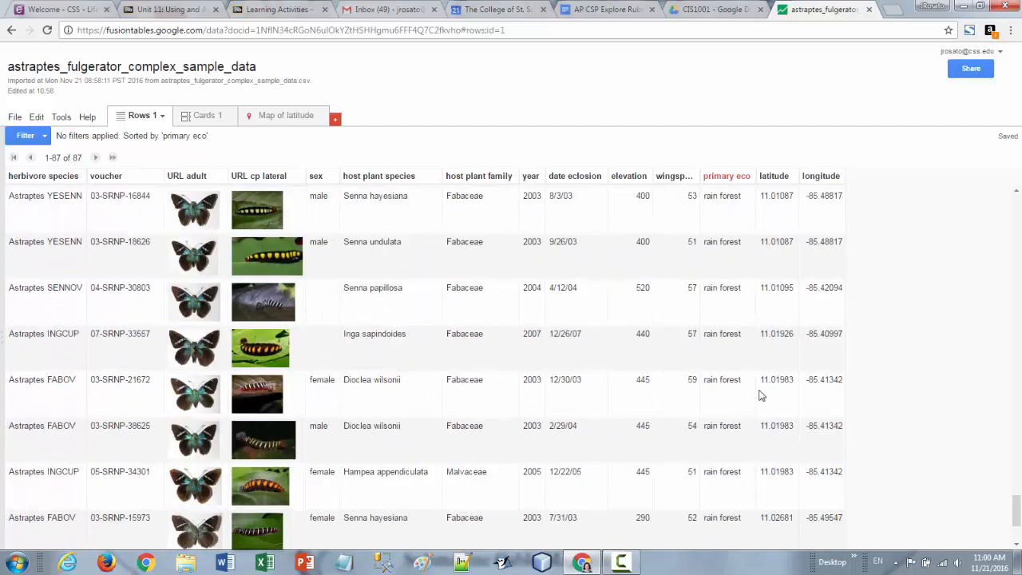
scroll("down", 3)
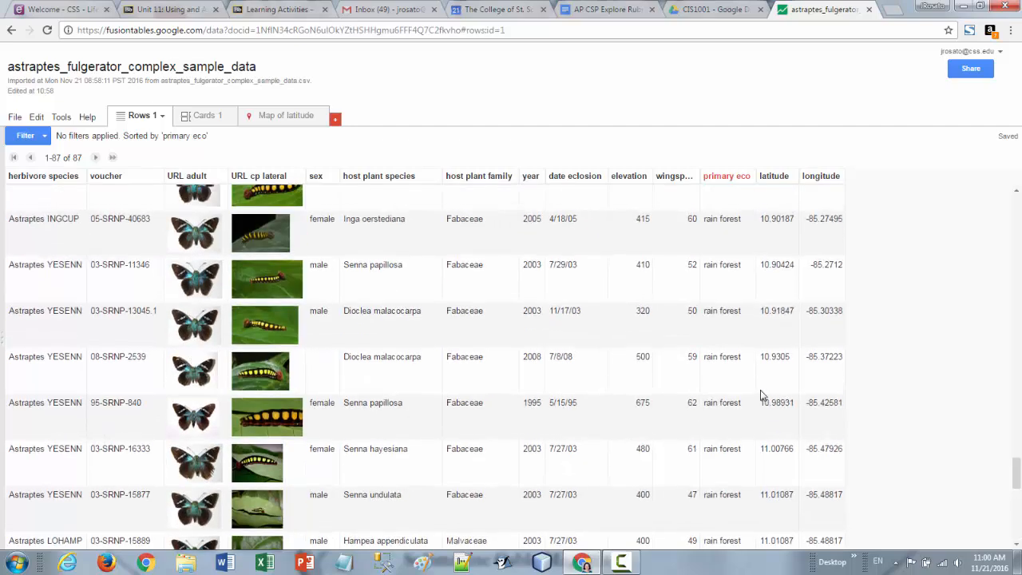
scroll("down", 3)
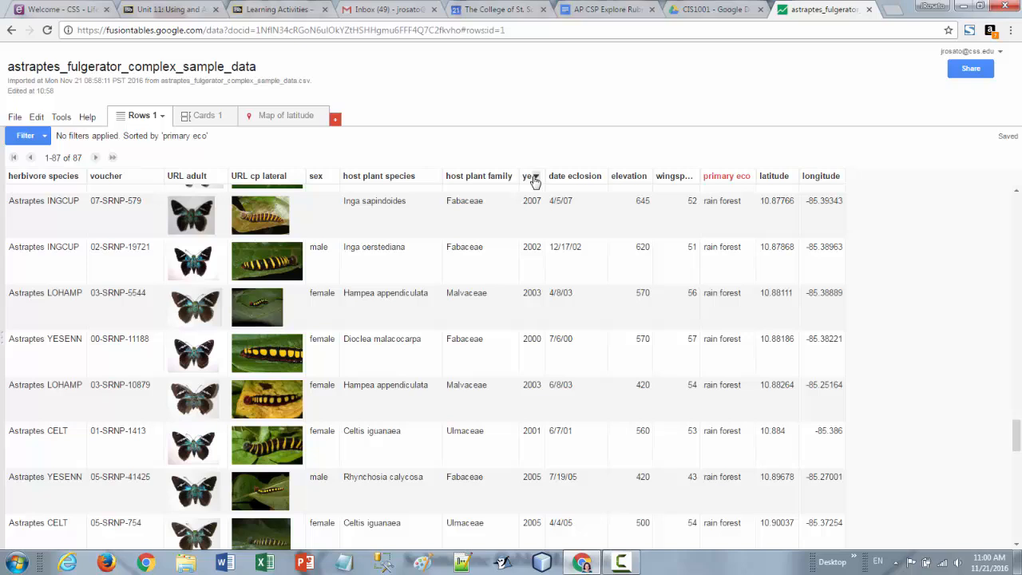
mouse_move(568, 192)
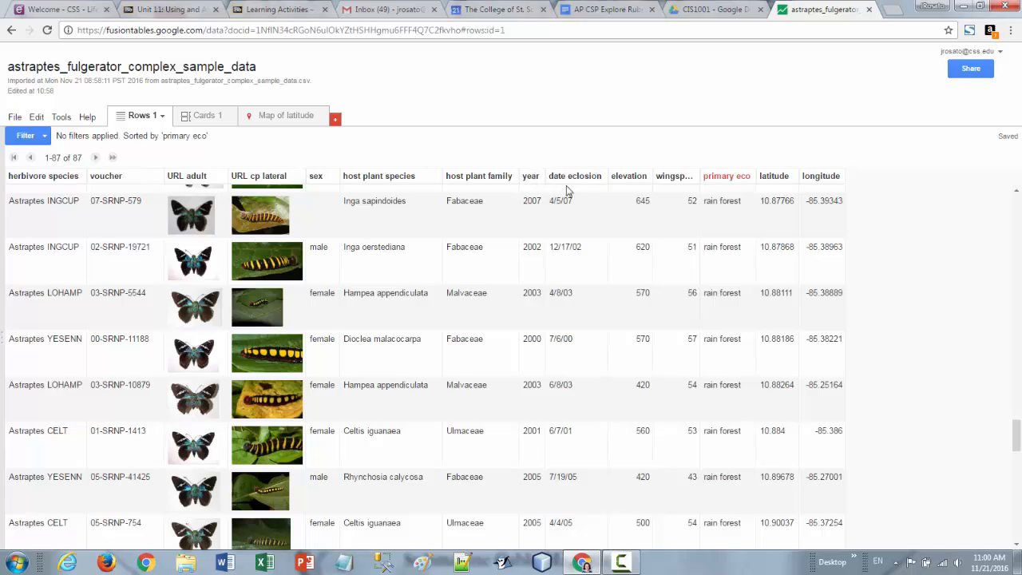
mouse_move(546, 217)
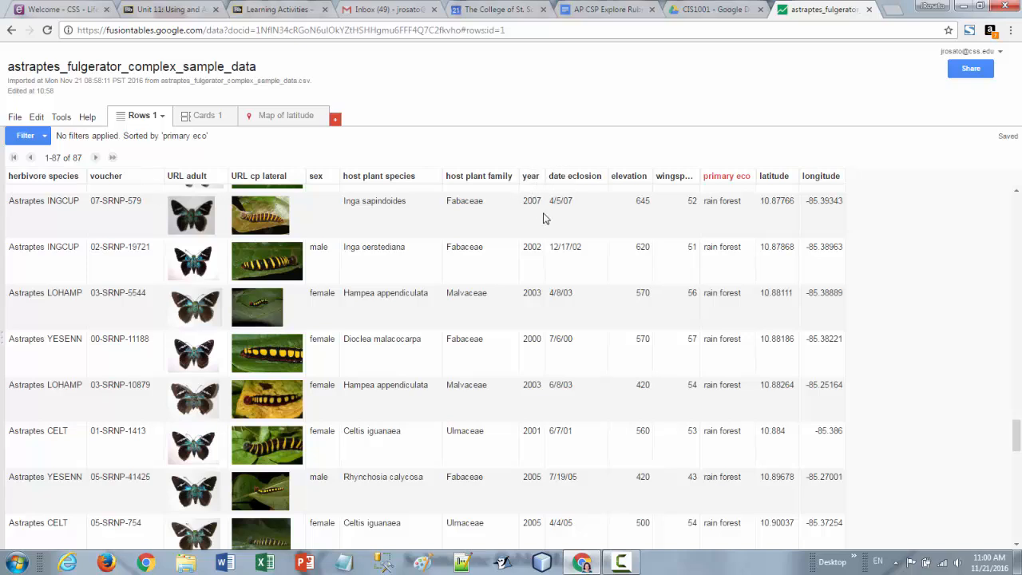
mouse_move(671, 178)
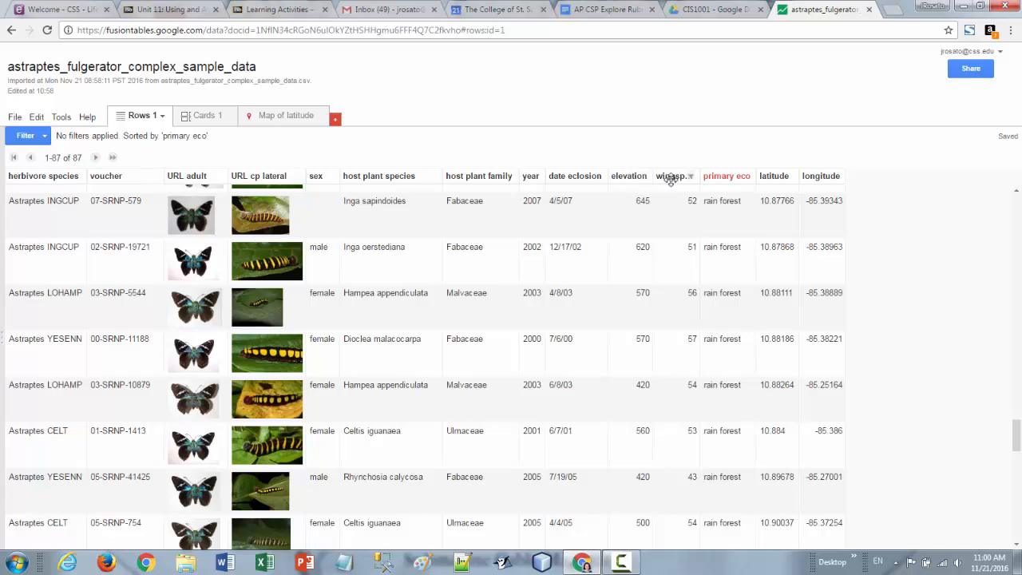
mouse_move(670, 175)
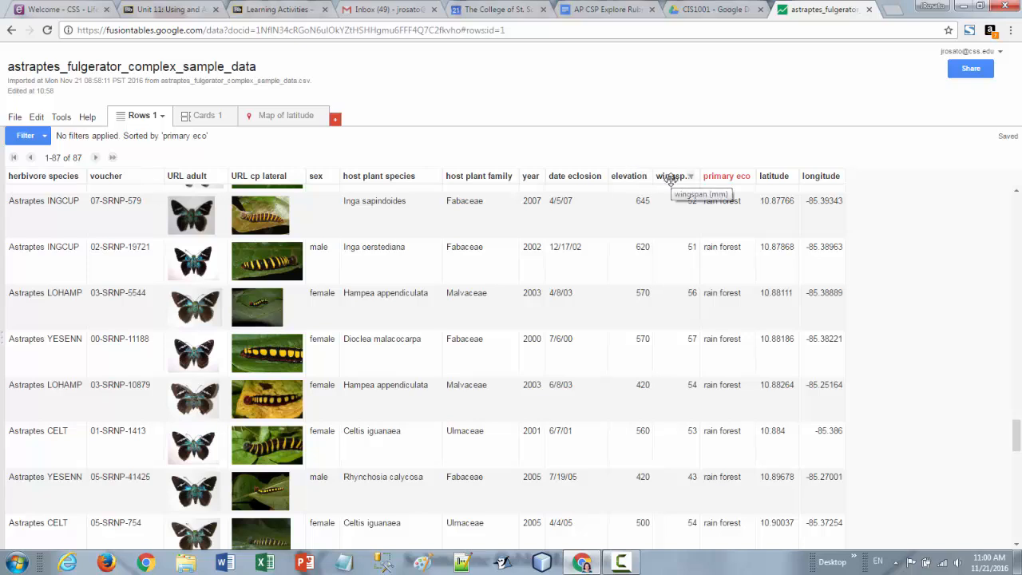
mouse_move(812, 179)
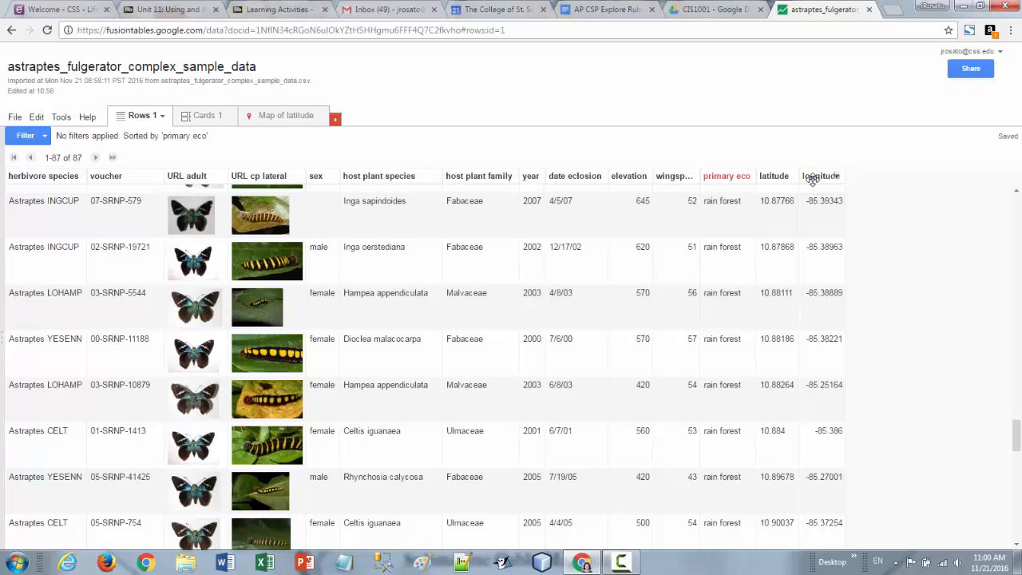
mouse_move(785, 263)
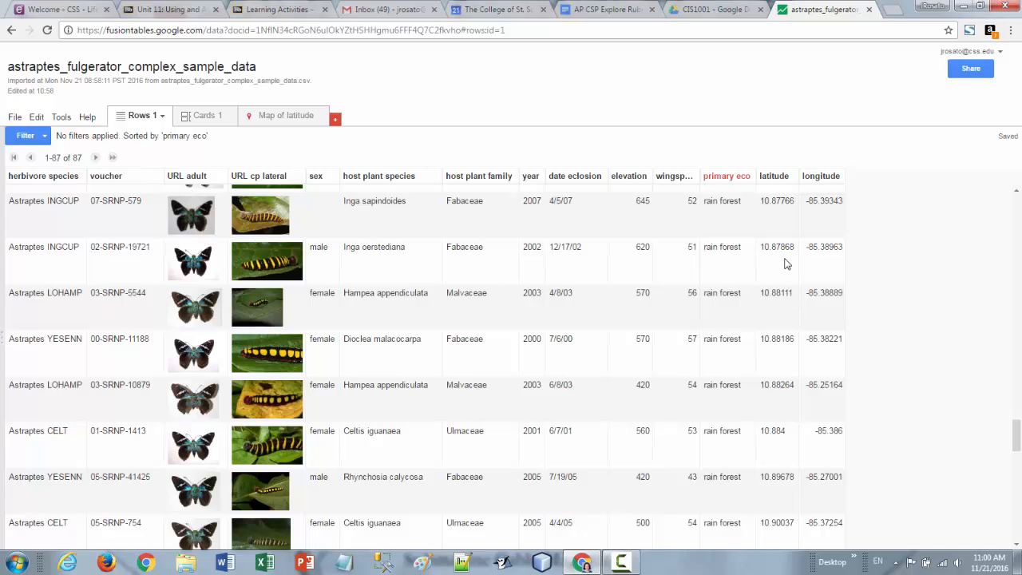
mouse_move(778, 251)
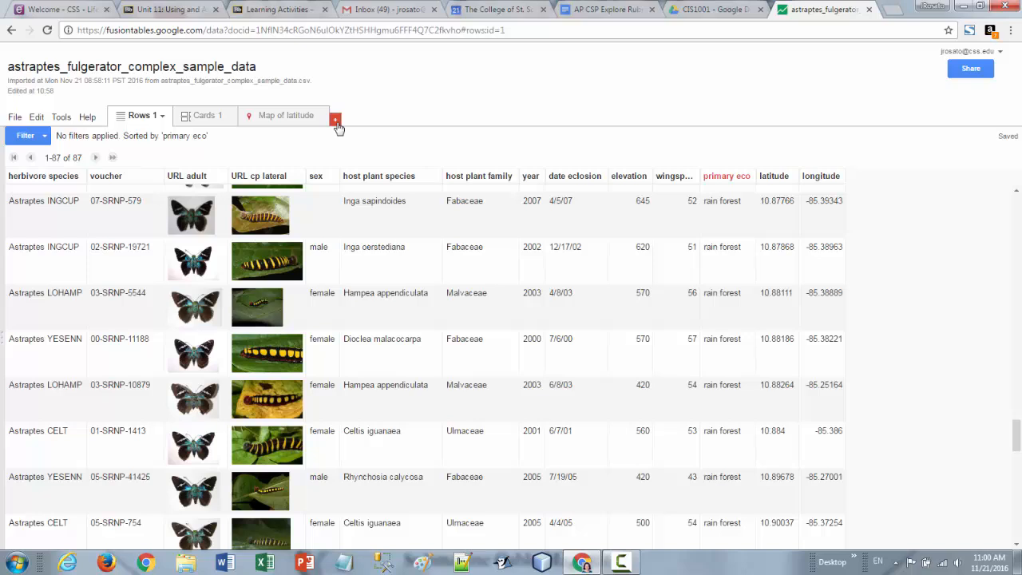
Add a new chart tab and make it a bar chart of elevation by herbivore species.
left_click(335, 114)
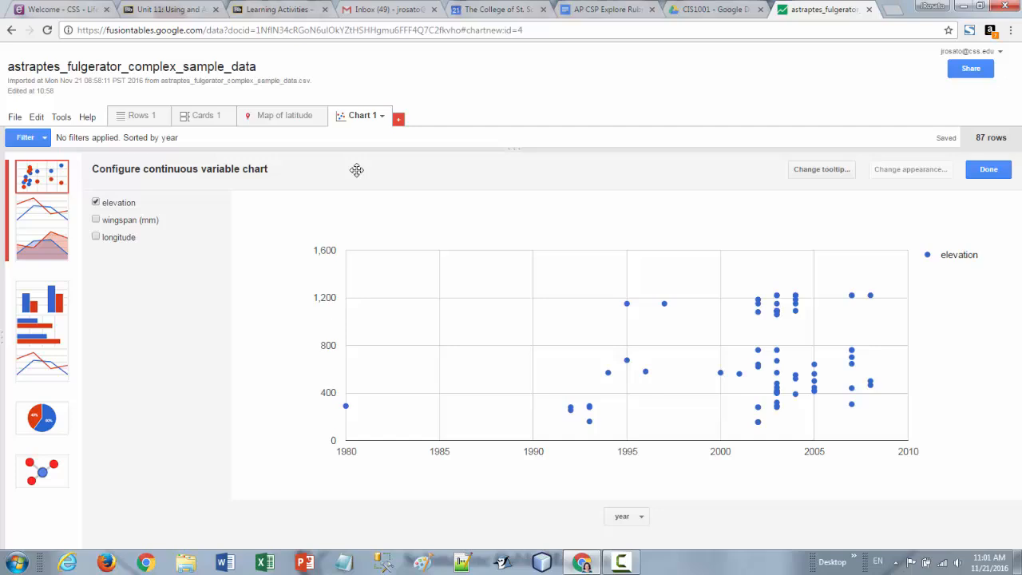
left_click(41, 299)
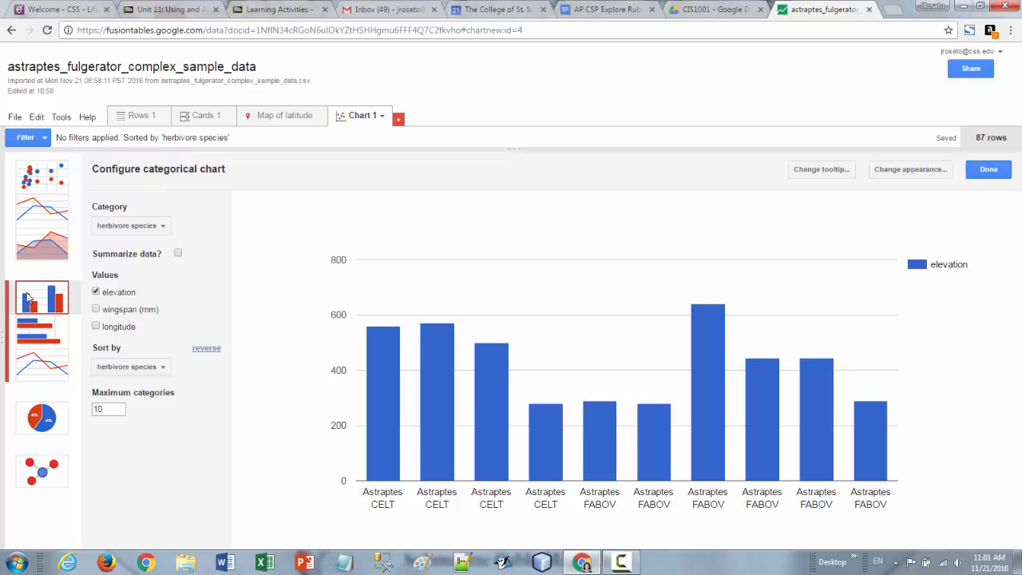
mouse_move(386, 418)
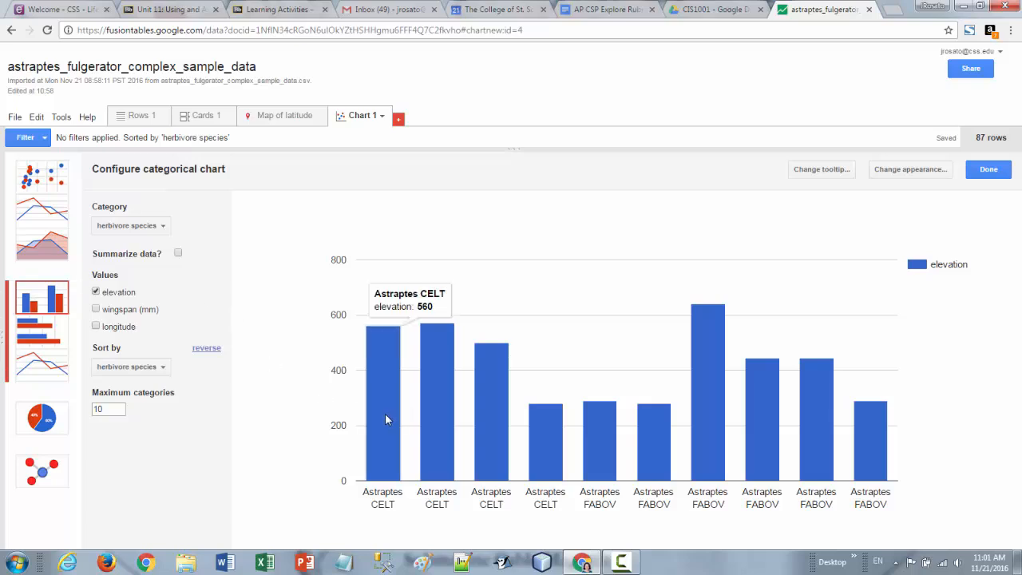
mouse_move(818, 444)
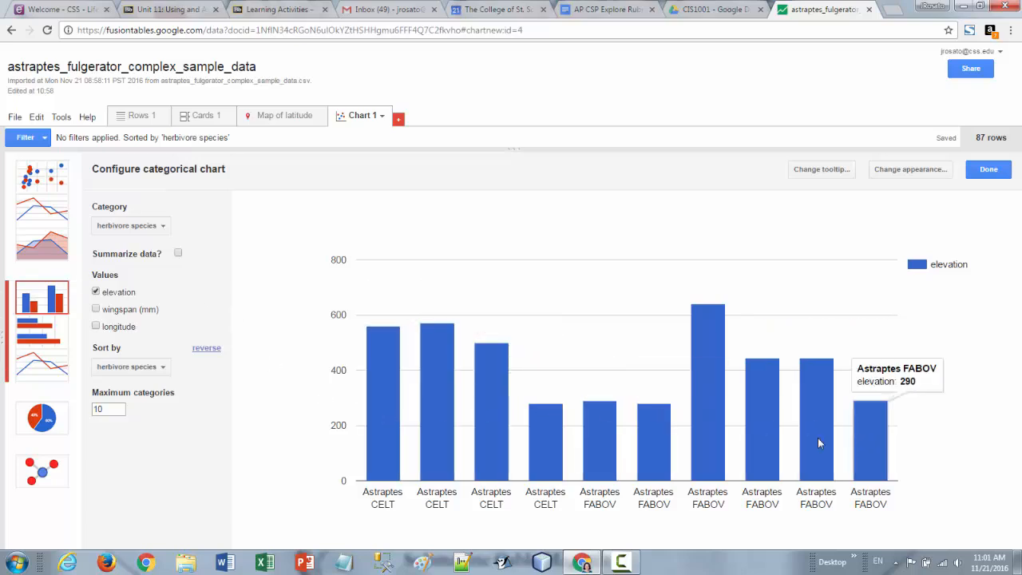
mouse_move(400, 463)
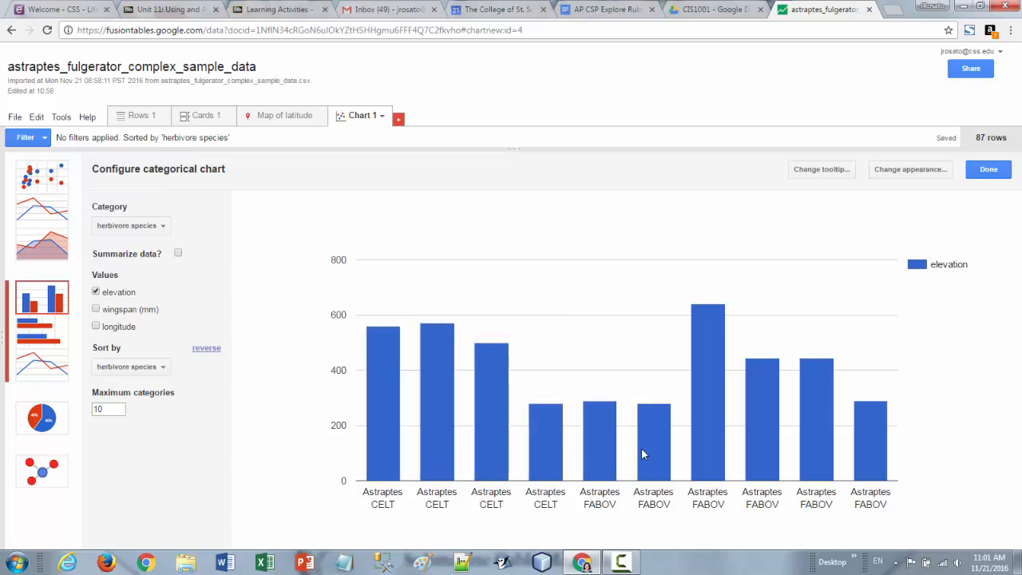
mouse_move(870, 471)
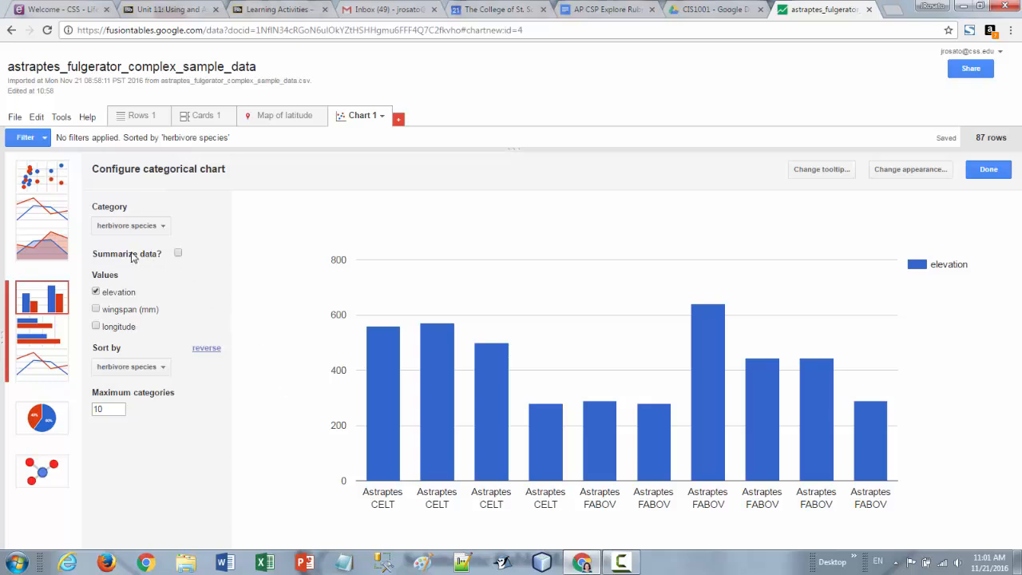
Summarize the chart data and set its category to sex, showing male and female counts.
left_click(179, 253)
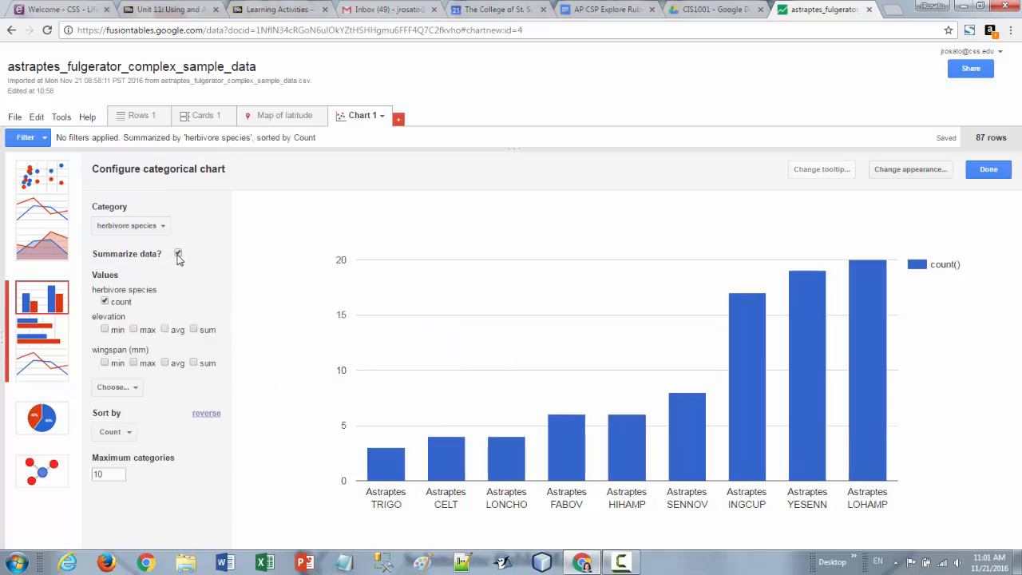
left_click(179, 253)
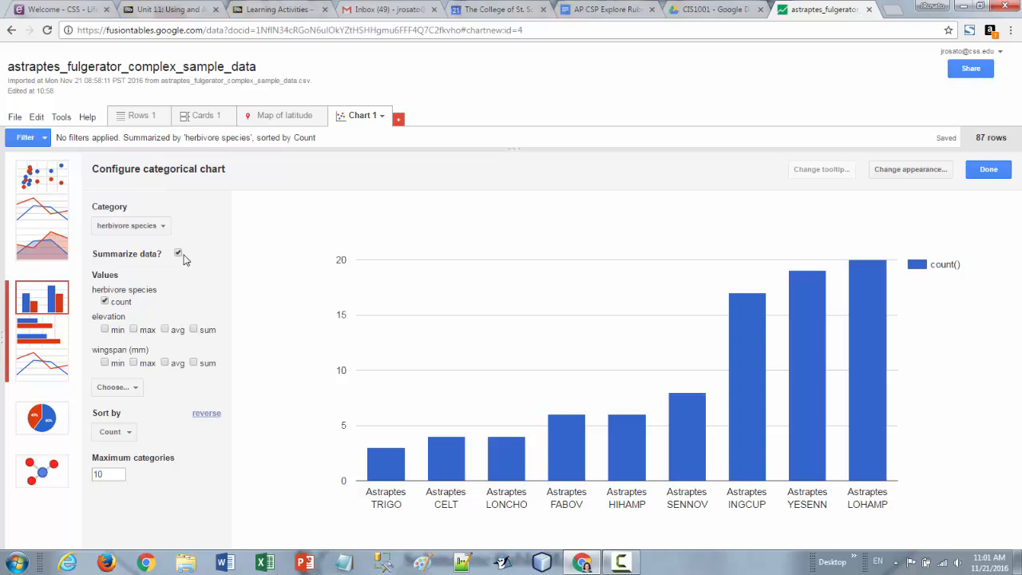
left_click(131, 226)
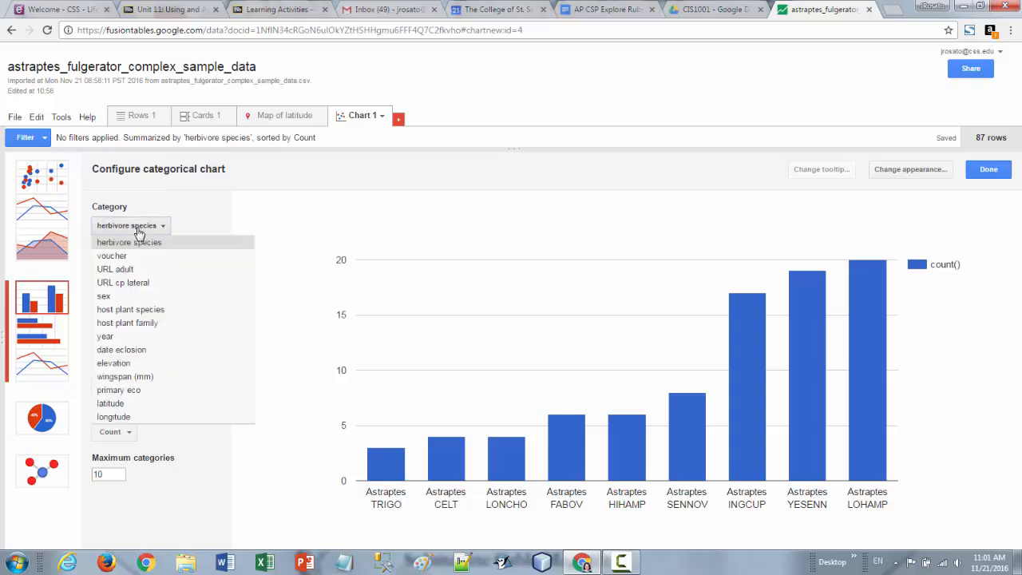
mouse_move(147, 335)
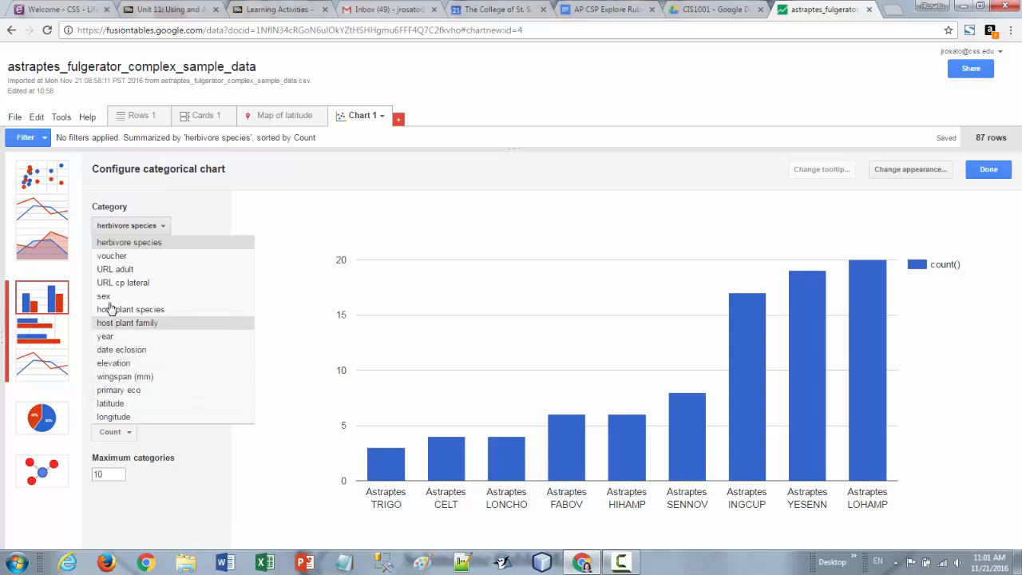
left_click(104, 295)
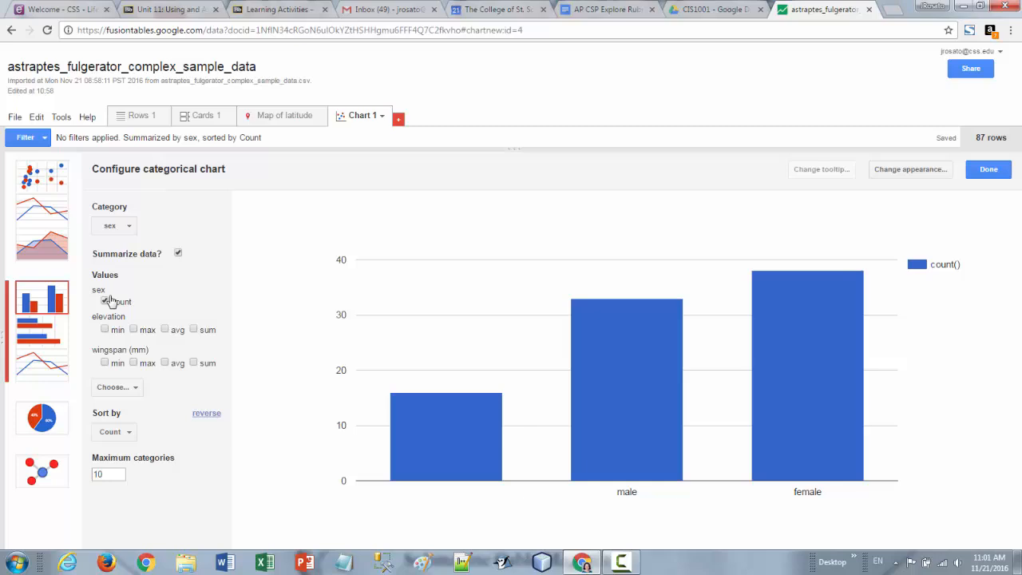
mouse_move(476, 437)
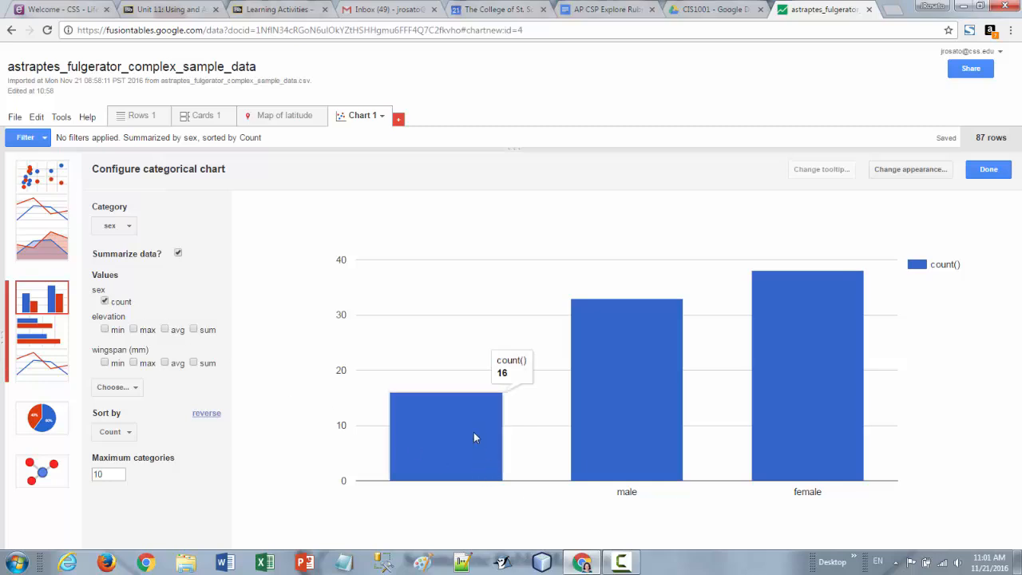
mouse_move(452, 433)
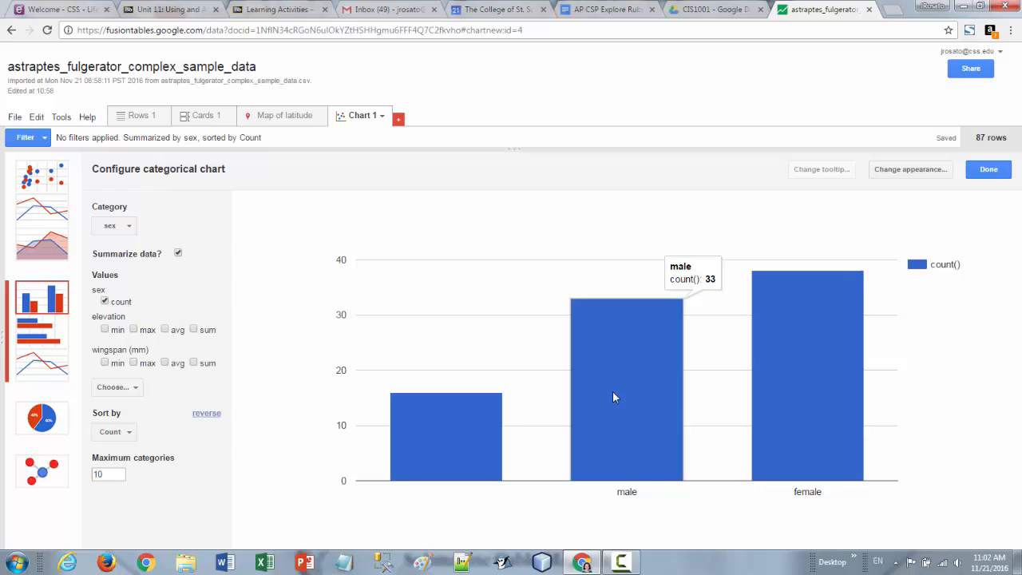
mouse_move(786, 371)
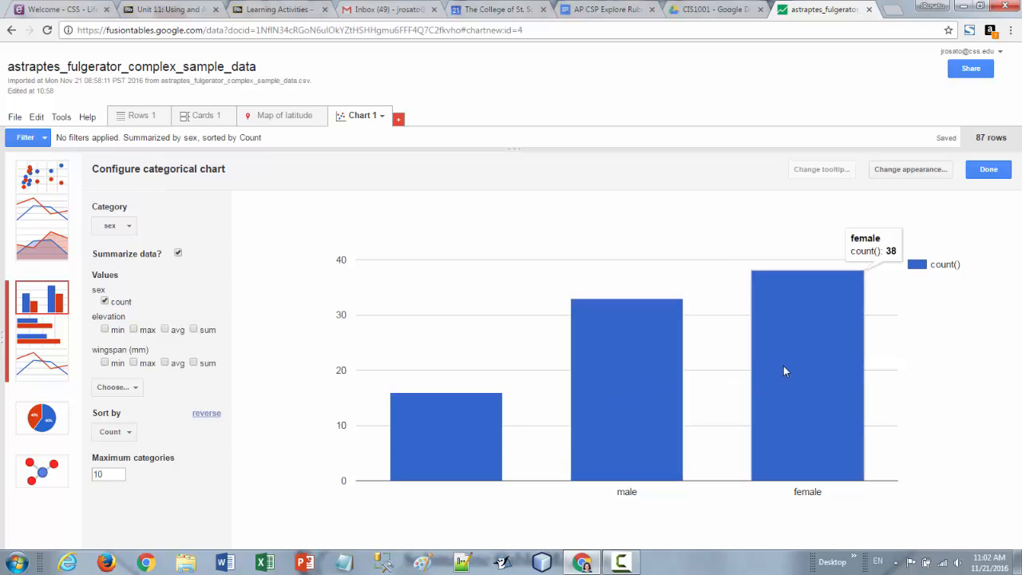
mouse_move(795, 373)
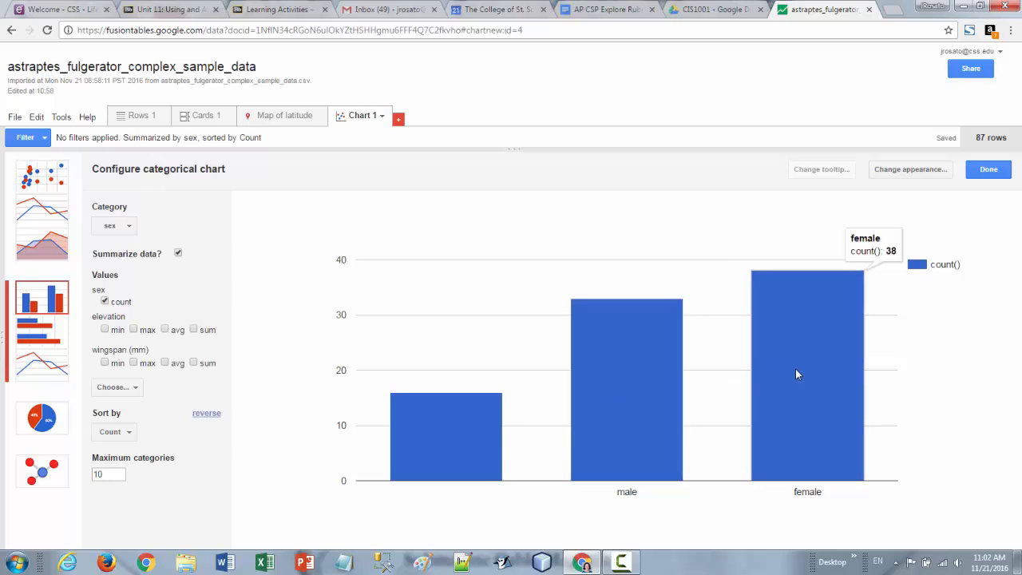
mouse_move(795, 373)
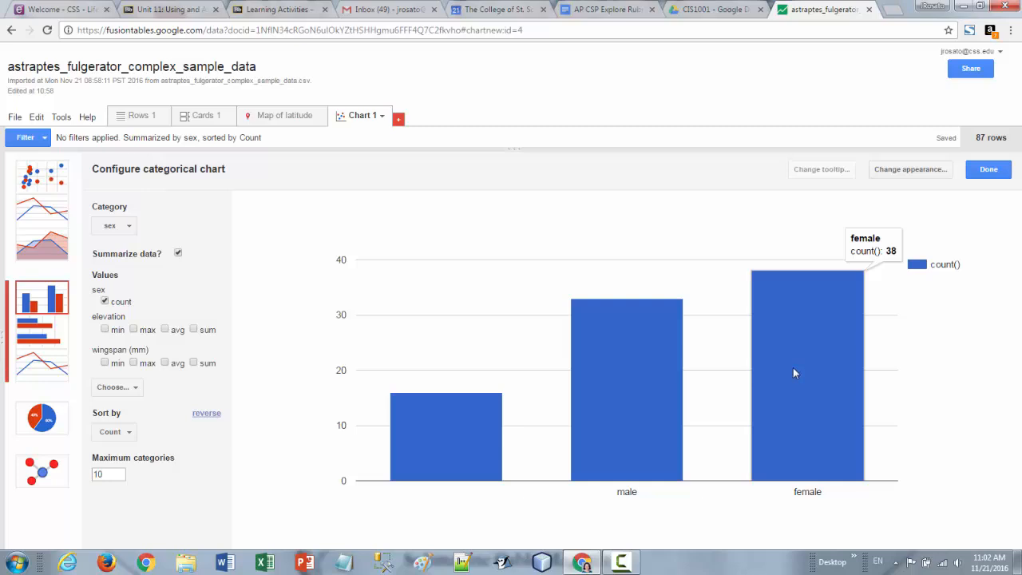
mouse_move(667, 409)
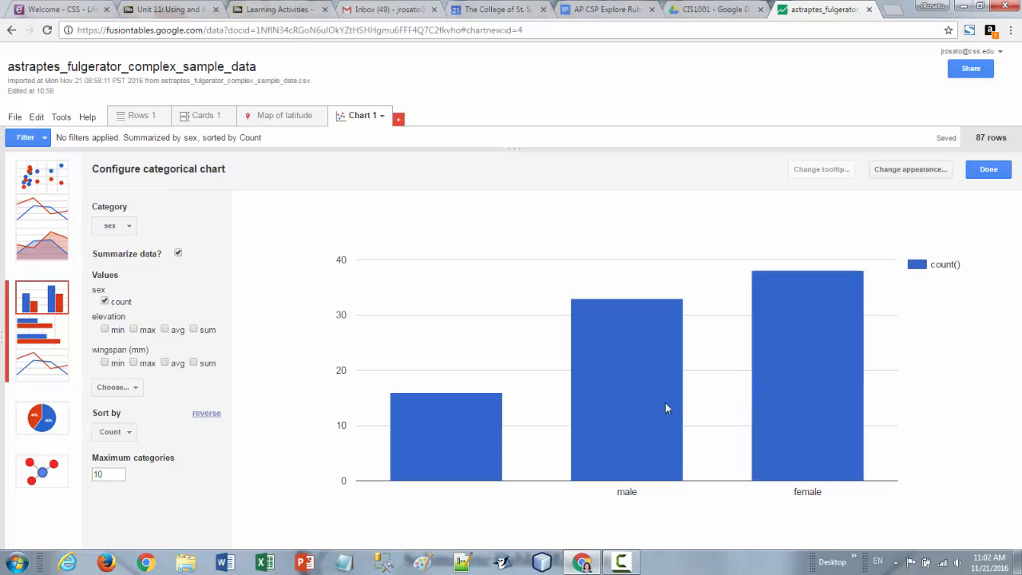
mouse_move(810, 460)
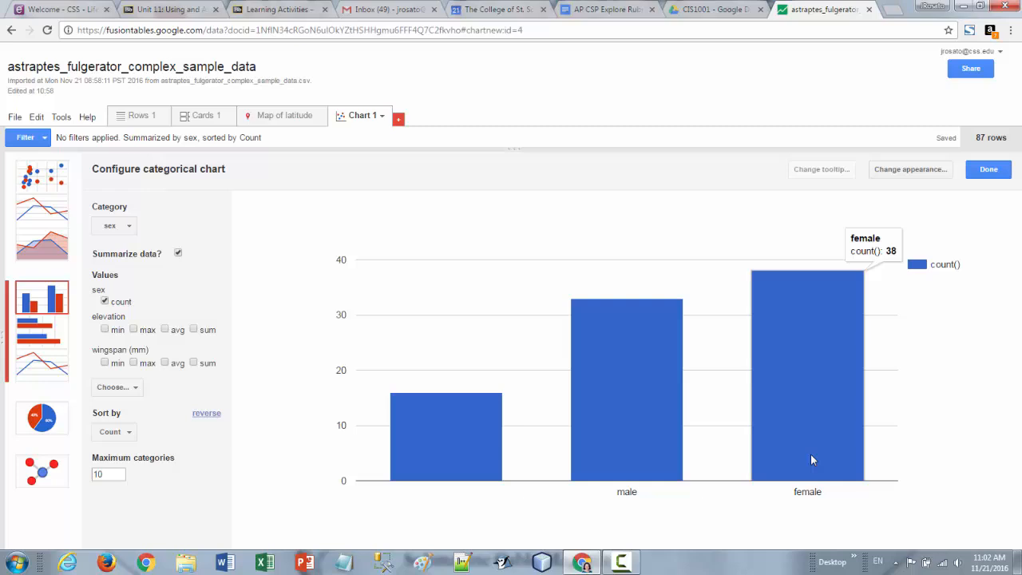
mouse_move(773, 447)
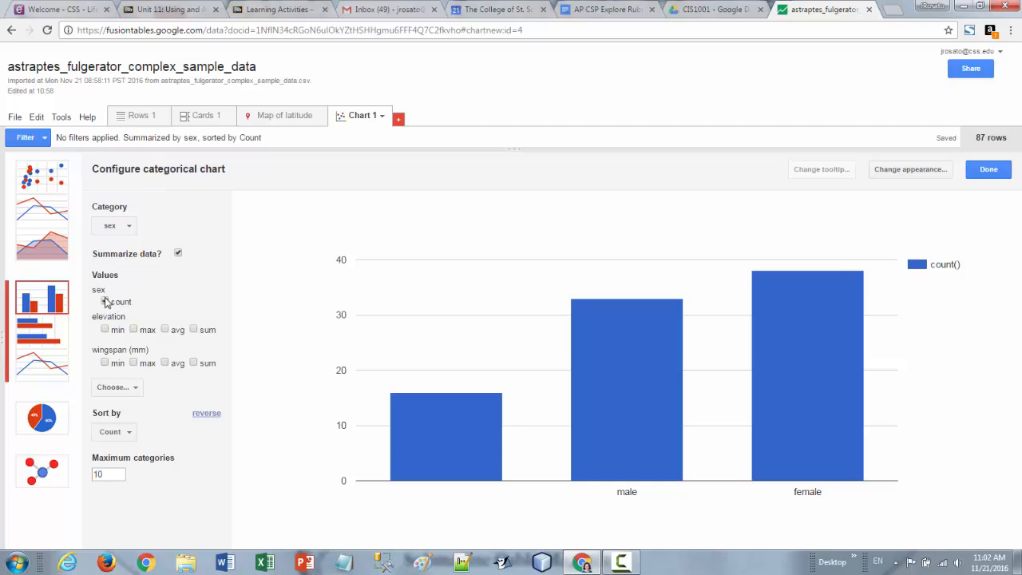
Add average wingspan (mm) bars beside the count bars for each sex.
left_click(105, 302)
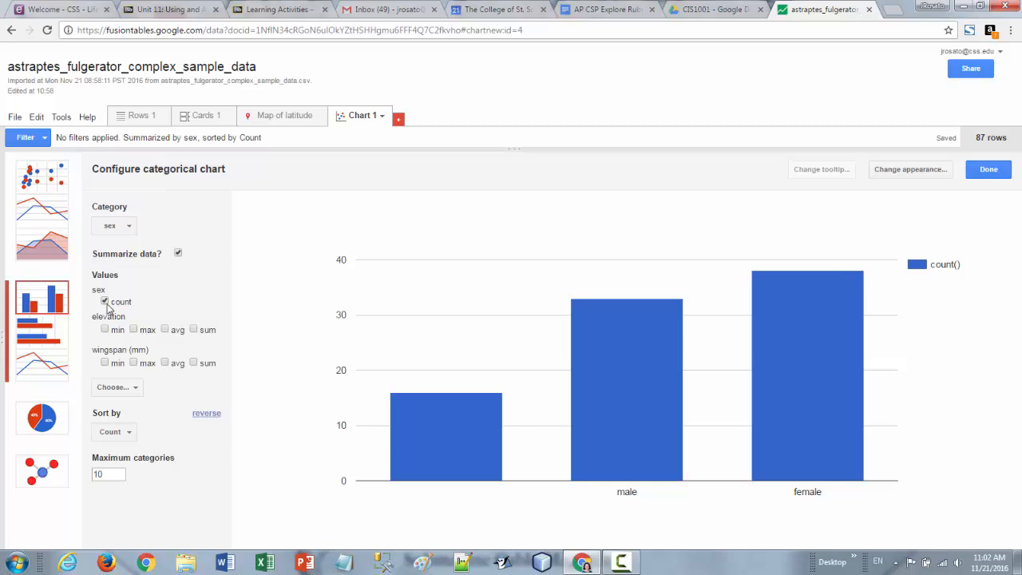
mouse_move(110, 309)
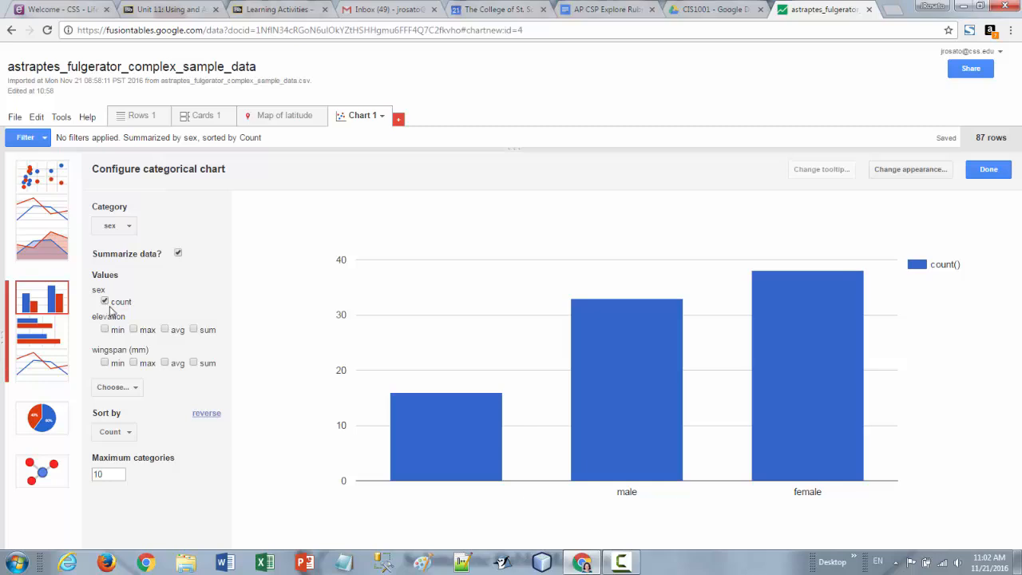
mouse_move(166, 334)
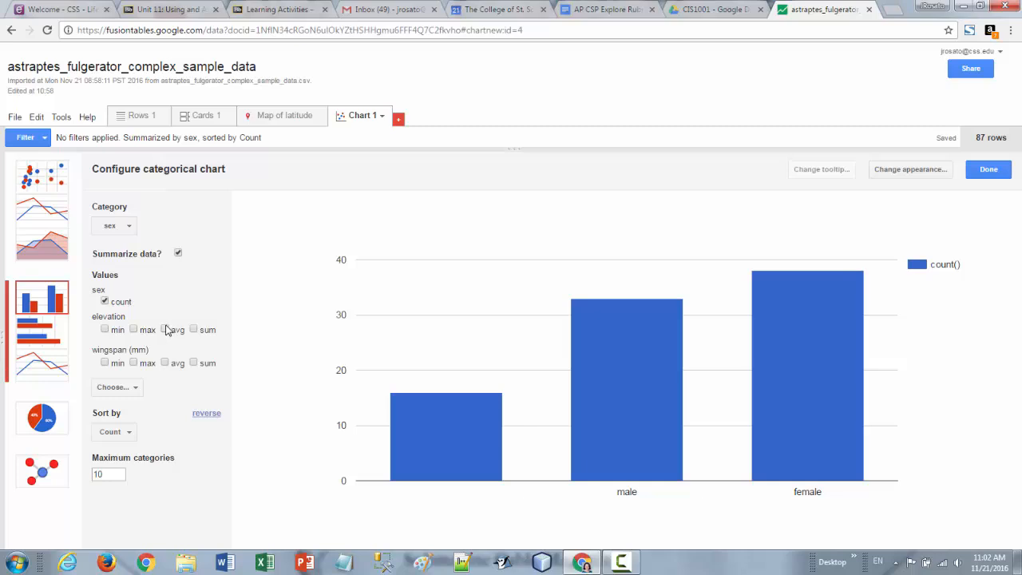
mouse_move(166, 332)
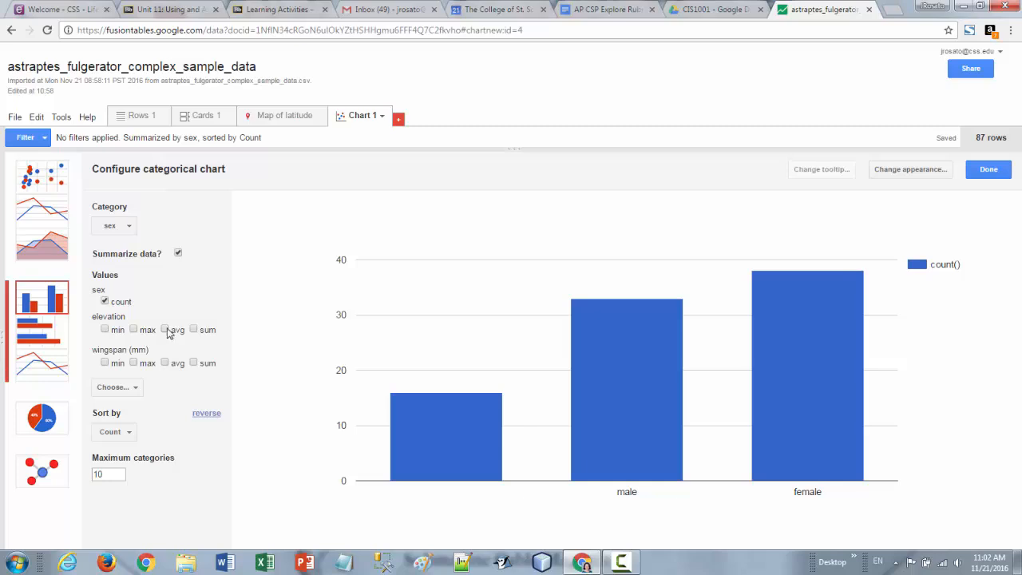
mouse_move(166, 330)
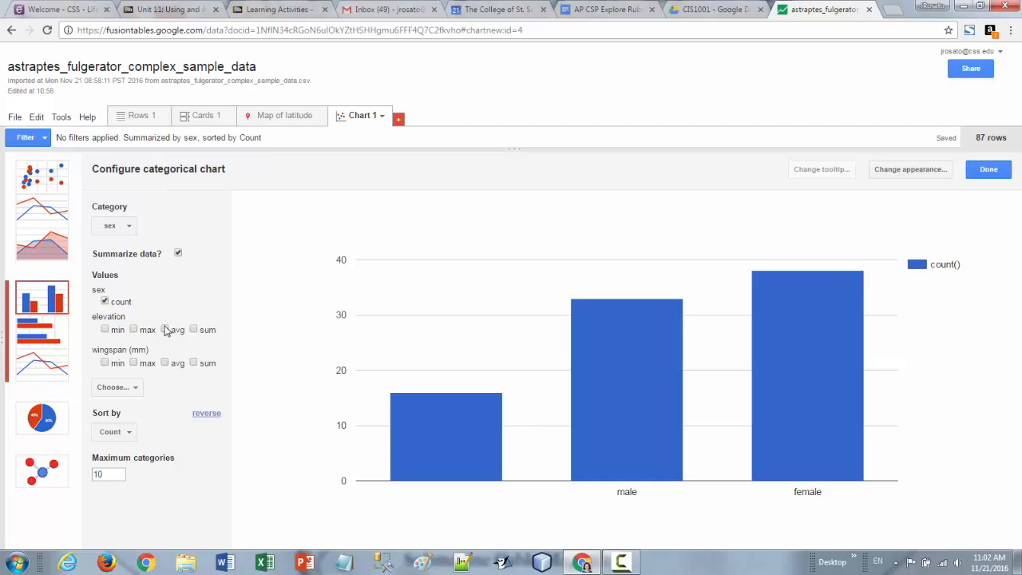
mouse_move(175, 364)
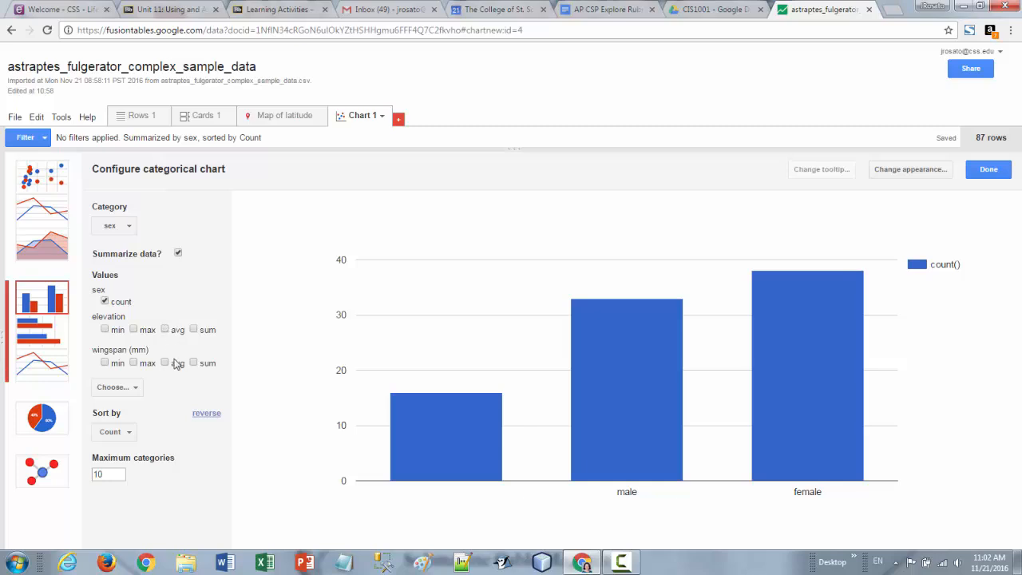
left_click(166, 362)
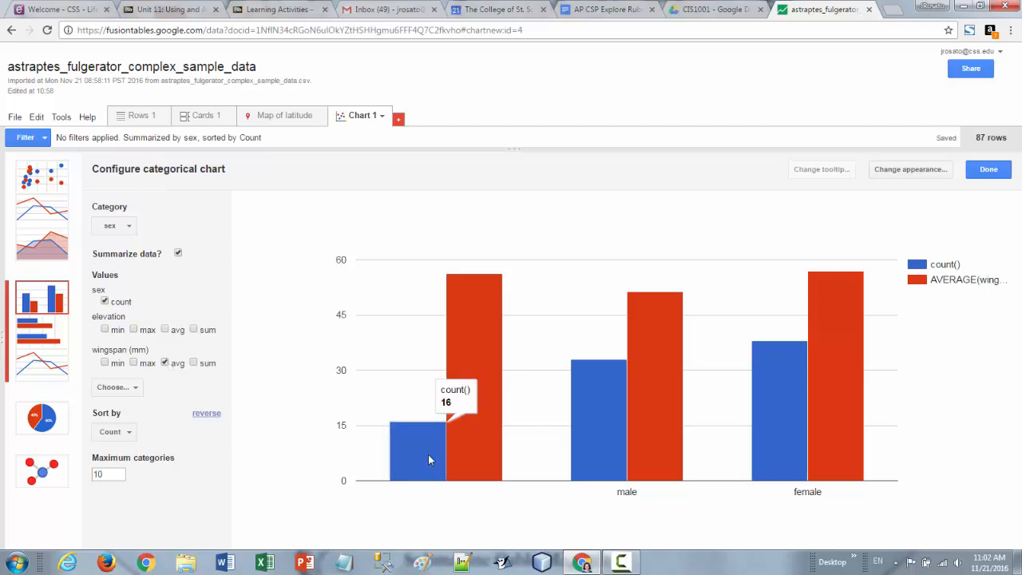
mouse_move(466, 294)
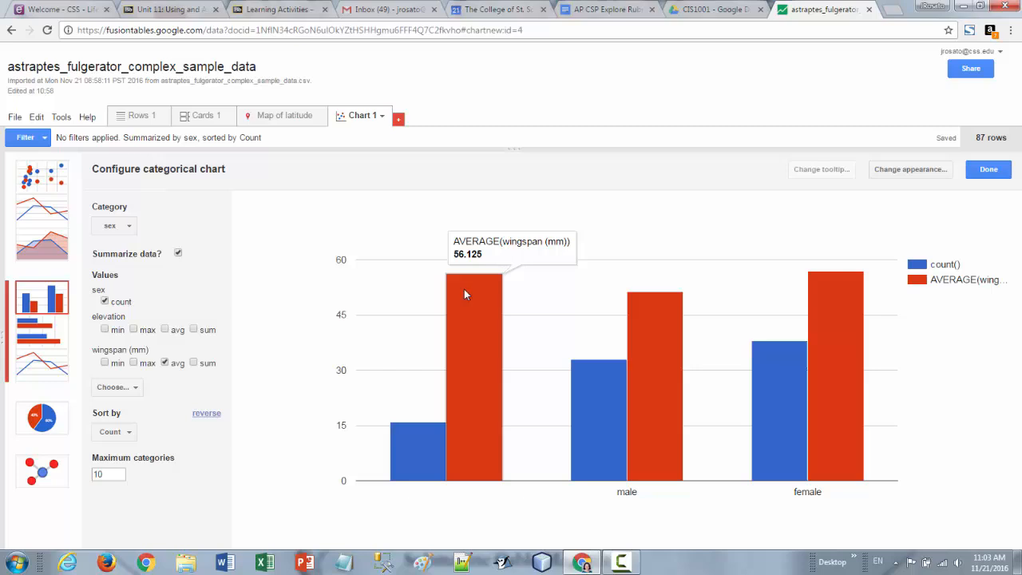
mouse_move(647, 345)
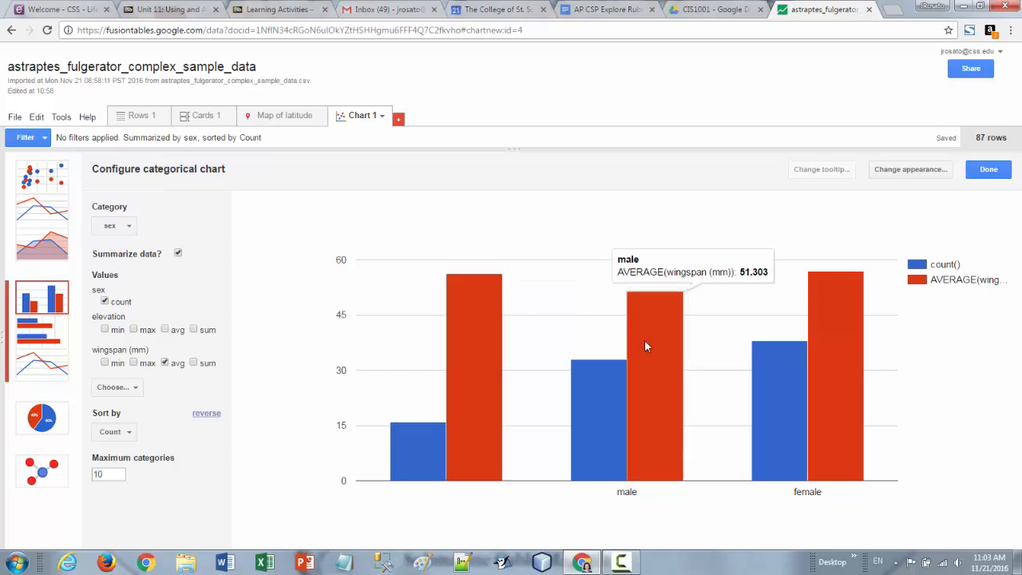
mouse_move(850, 359)
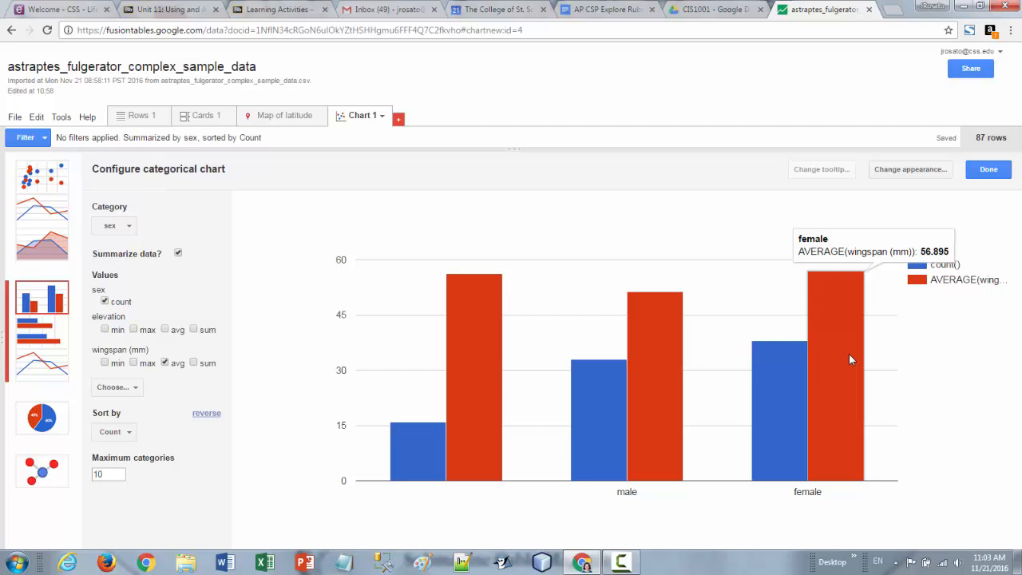
mouse_move(833, 371)
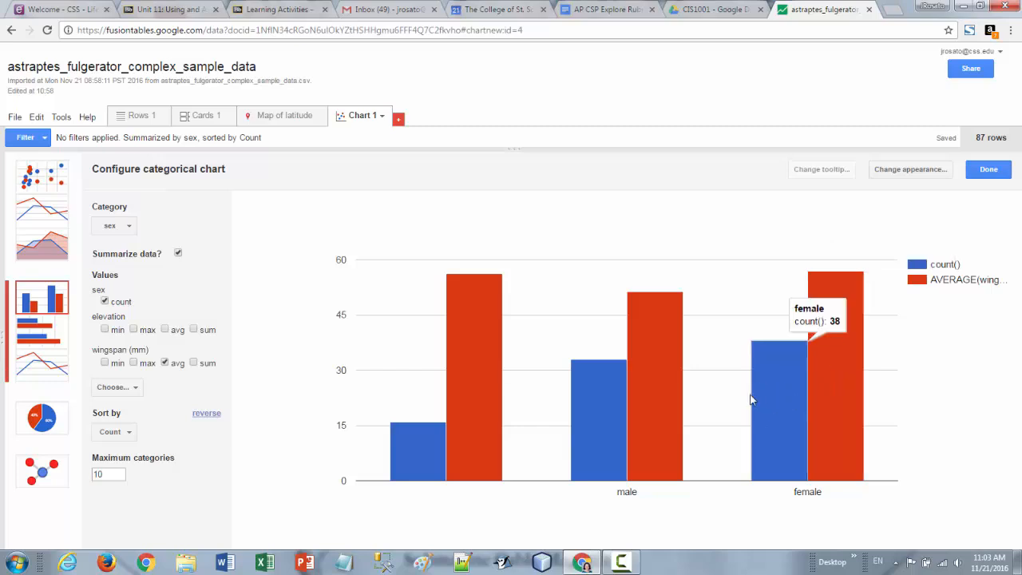
mouse_move(571, 447)
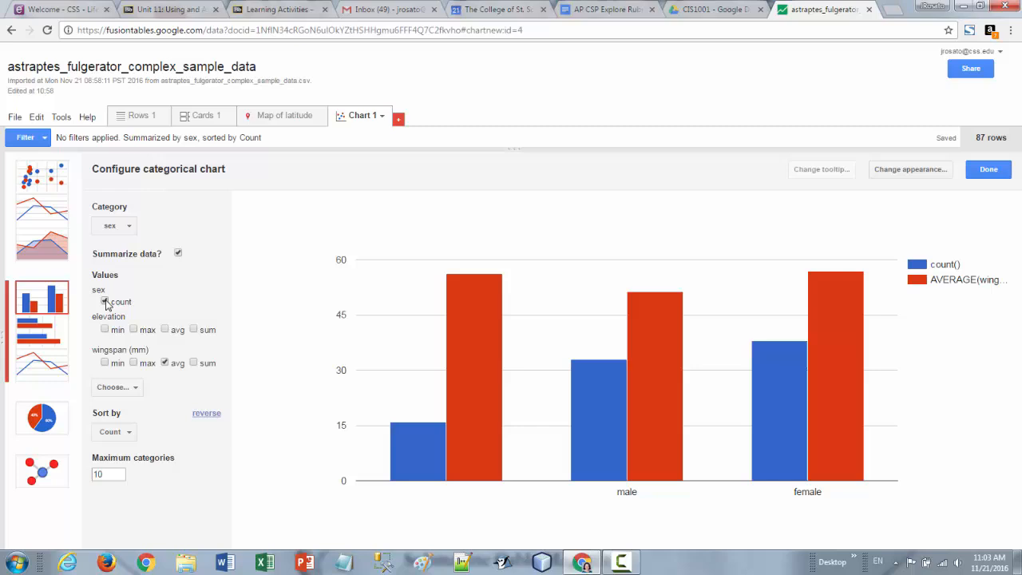
Remove the count bars so only average wingspan per sex remains, sorted by that average.
left_click(105, 300)
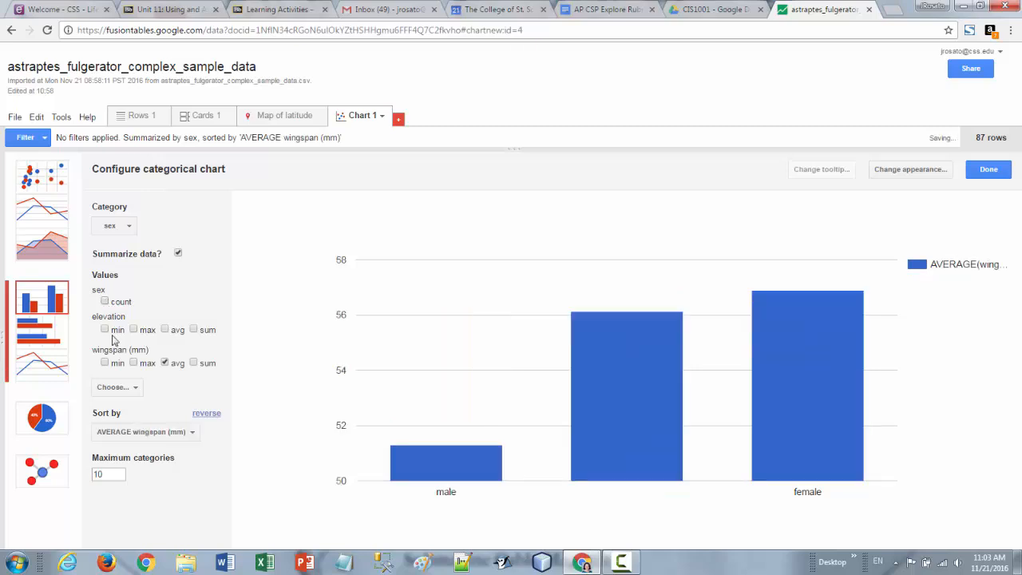
mouse_move(220, 399)
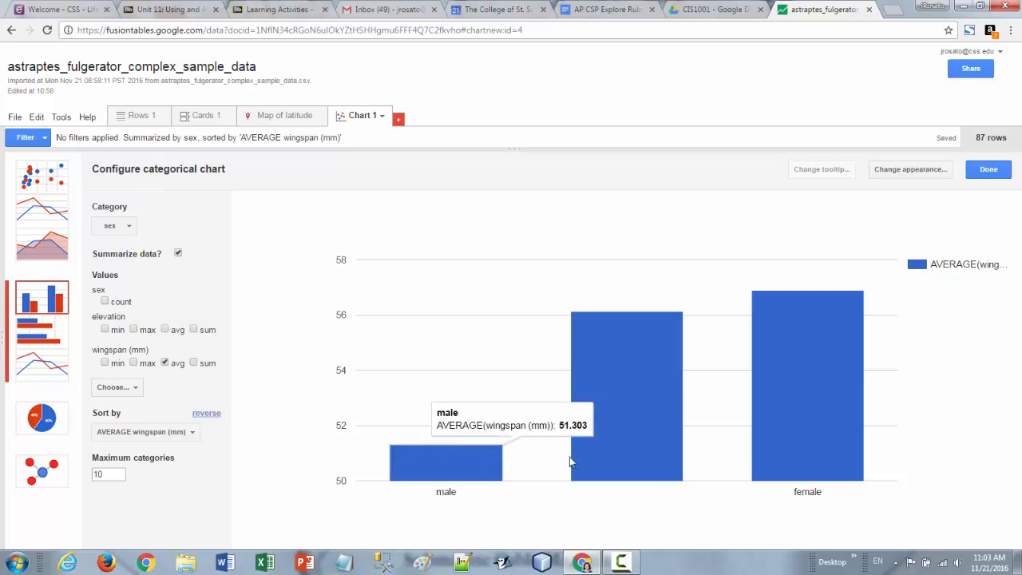
mouse_move(572, 405)
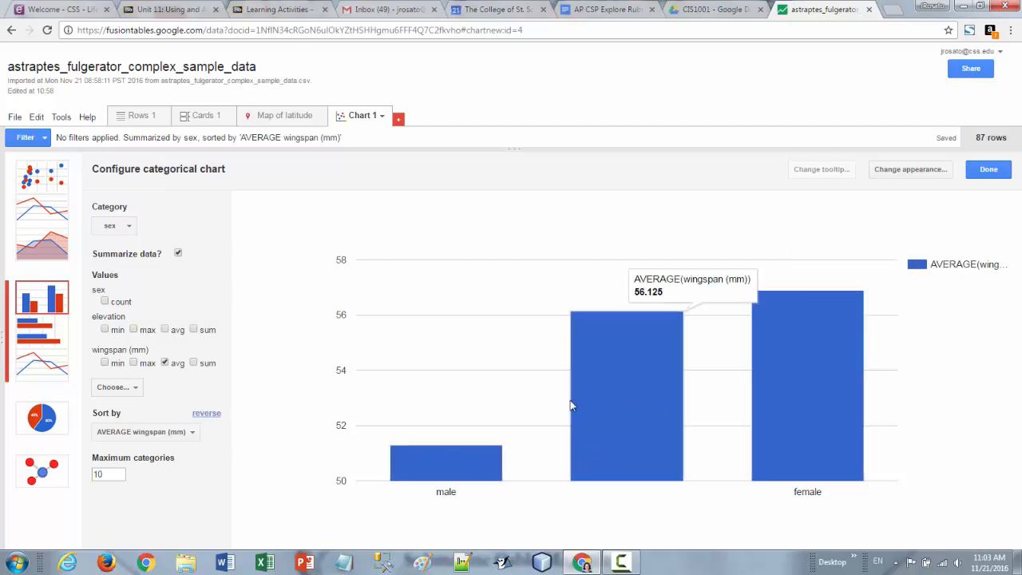
mouse_move(166, 353)
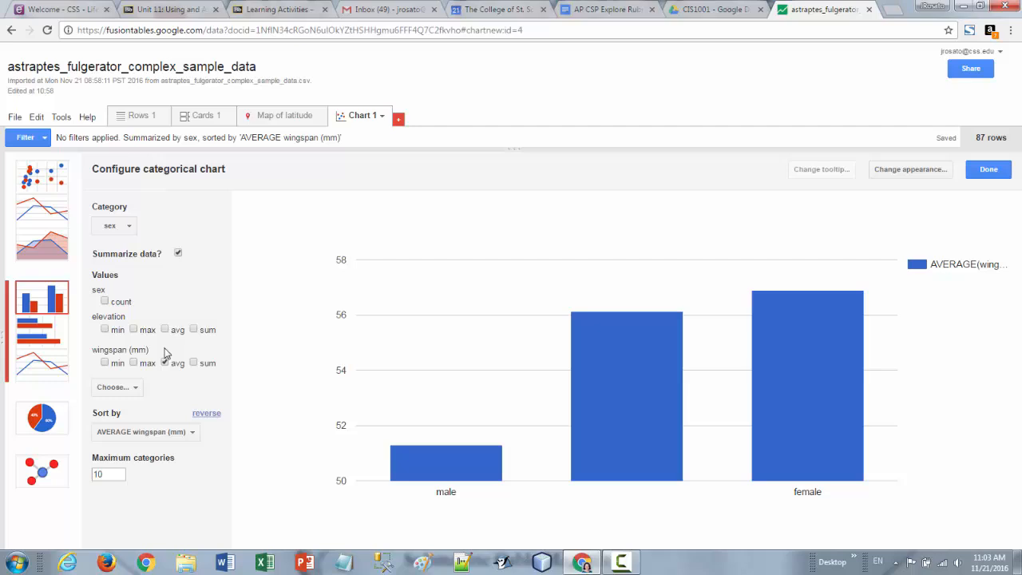
mouse_move(533, 402)
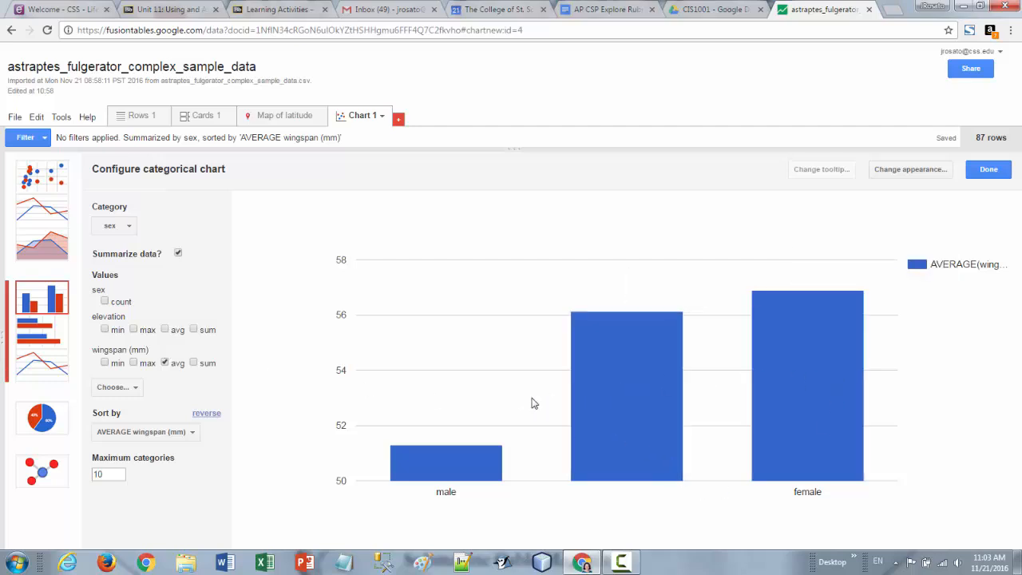
mouse_move(405, 456)
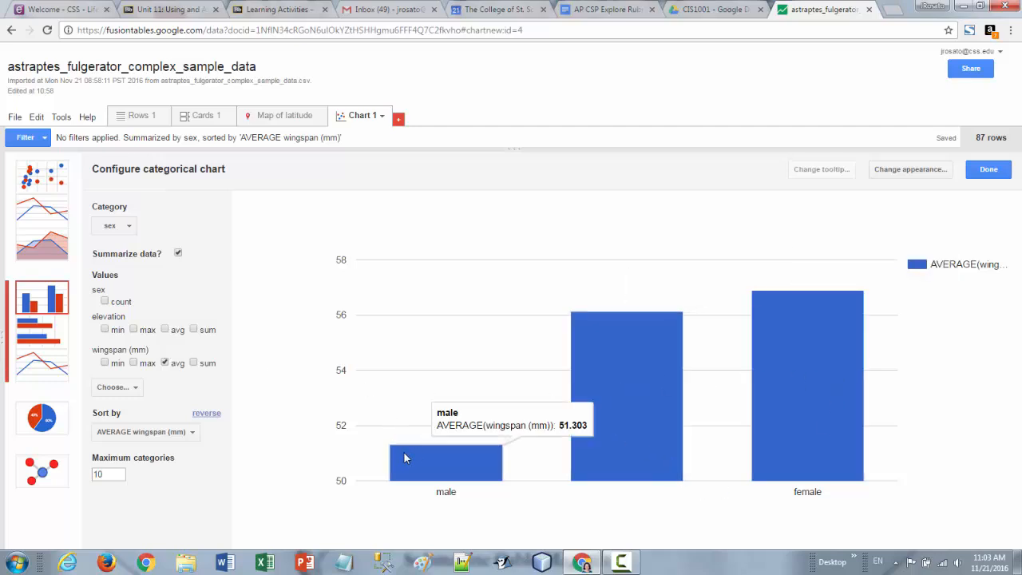
mouse_move(126, 318)
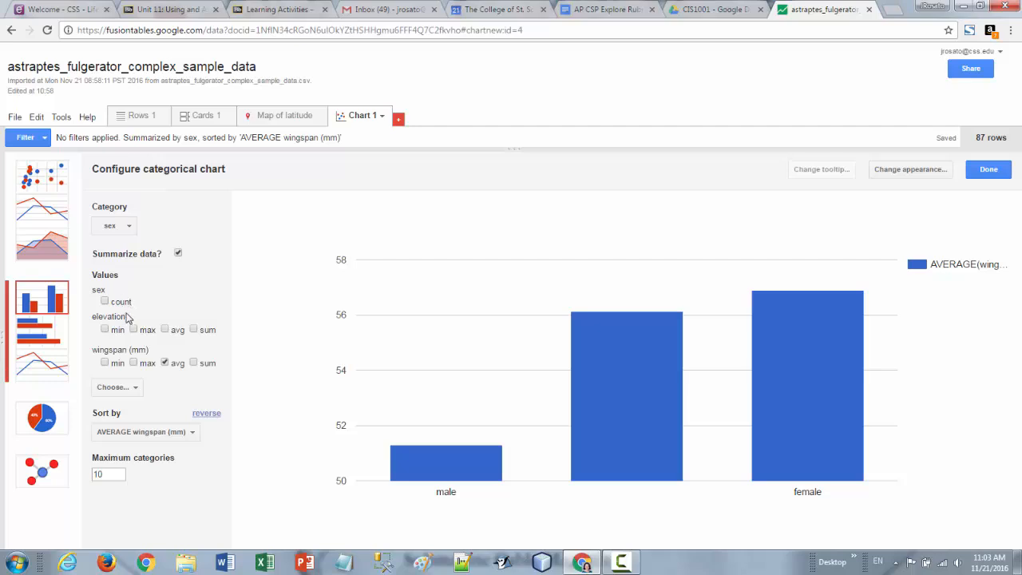
mouse_move(160, 313)
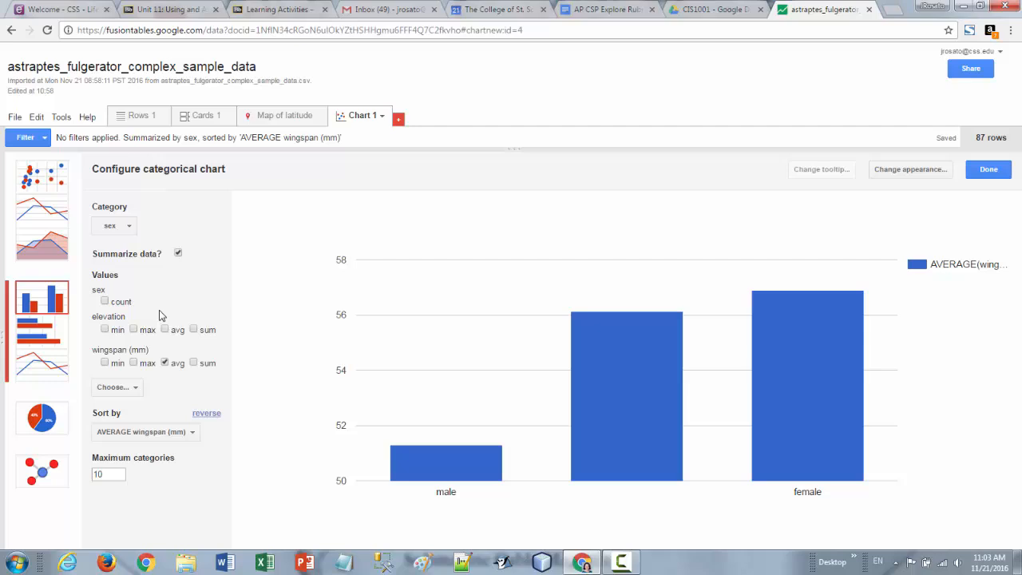
mouse_move(108, 237)
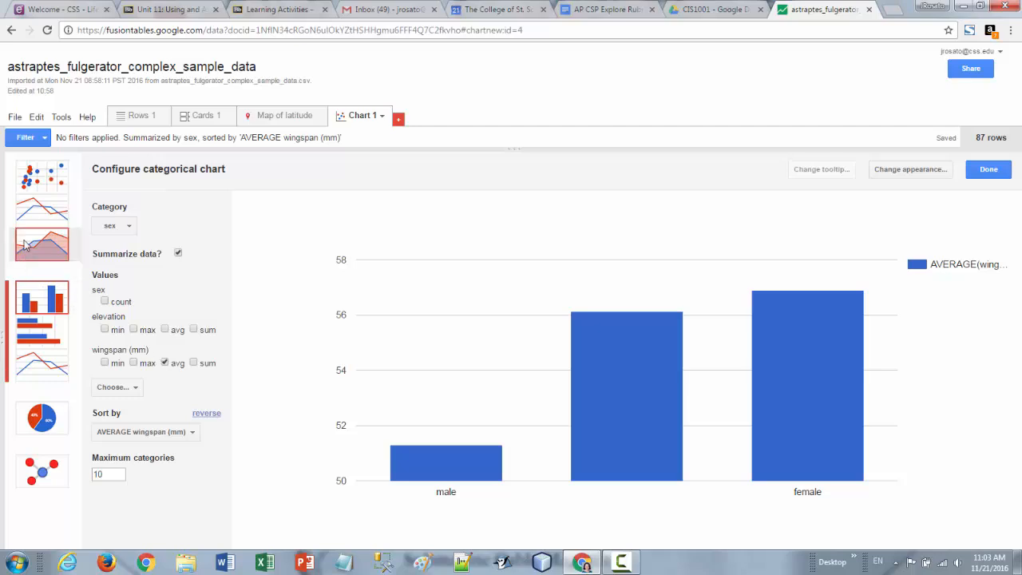
left_click(42, 297)
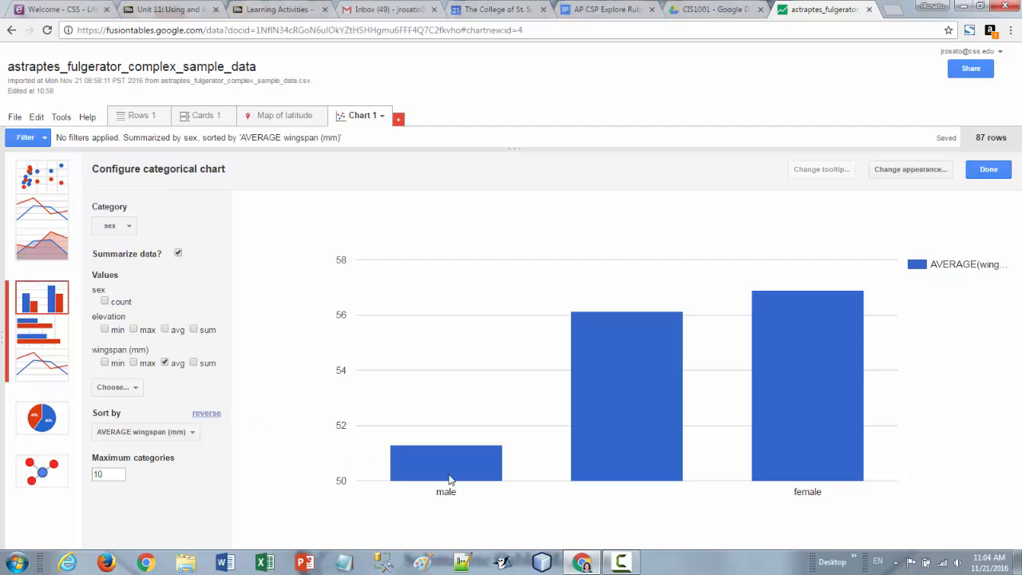
mouse_move(774, 482)
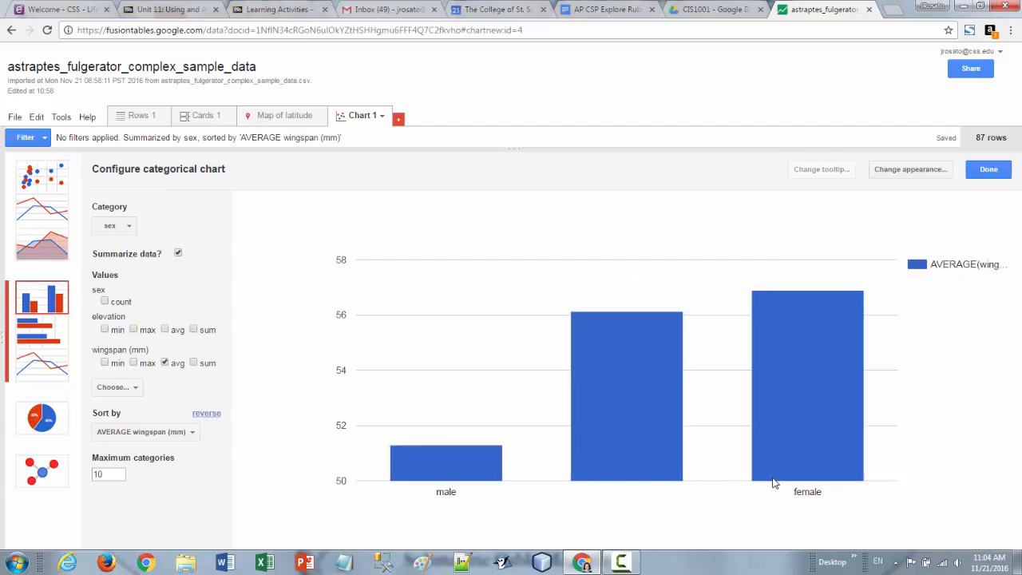
mouse_move(286, 319)
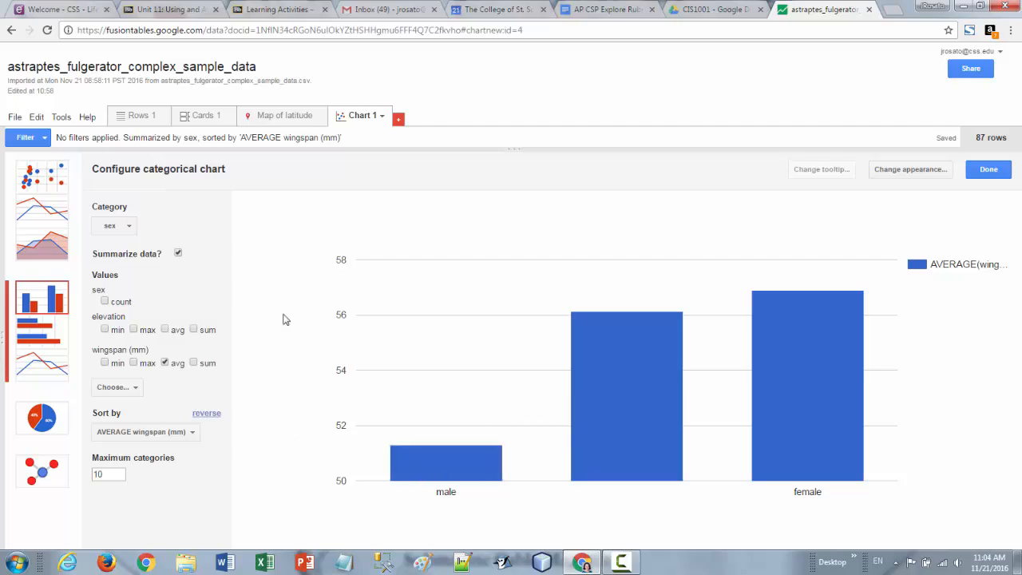
mouse_move(297, 424)
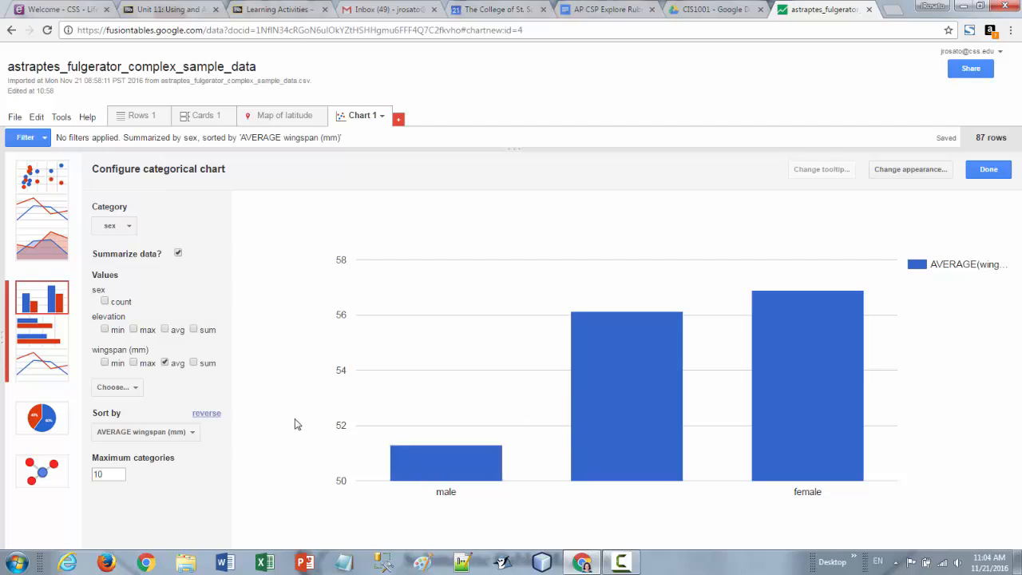
mouse_move(287, 431)
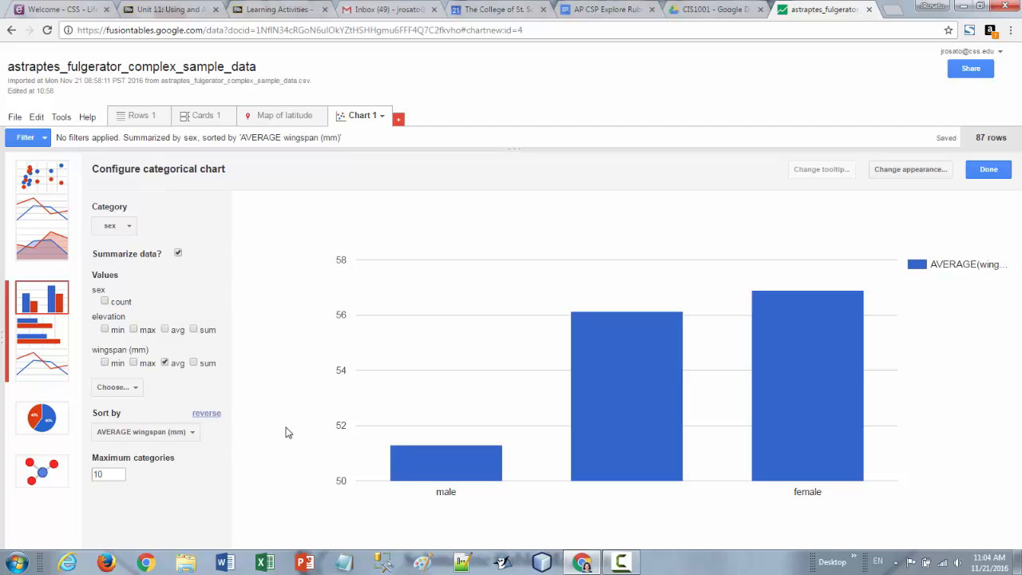
mouse_move(281, 428)
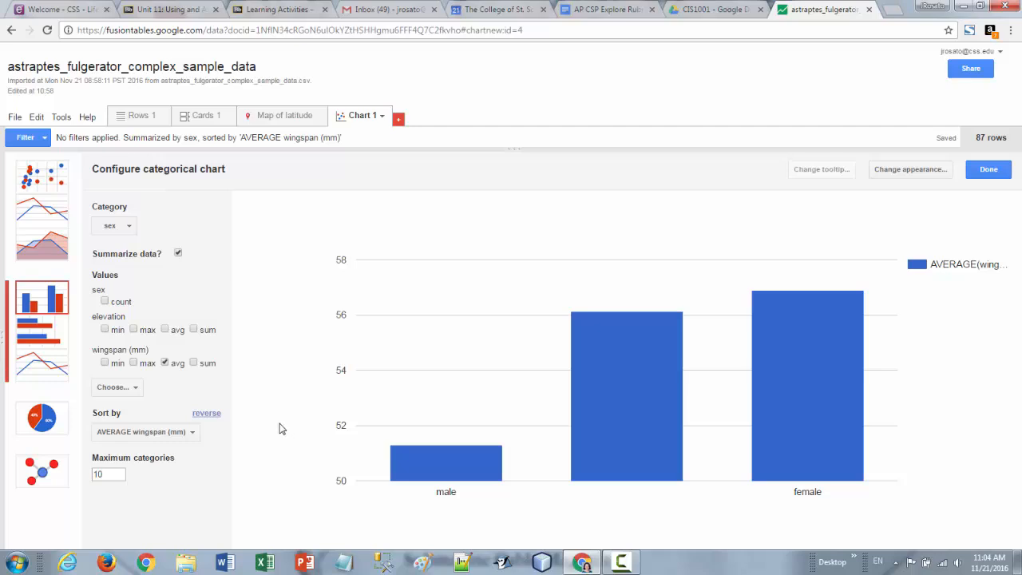
mouse_move(910, 169)
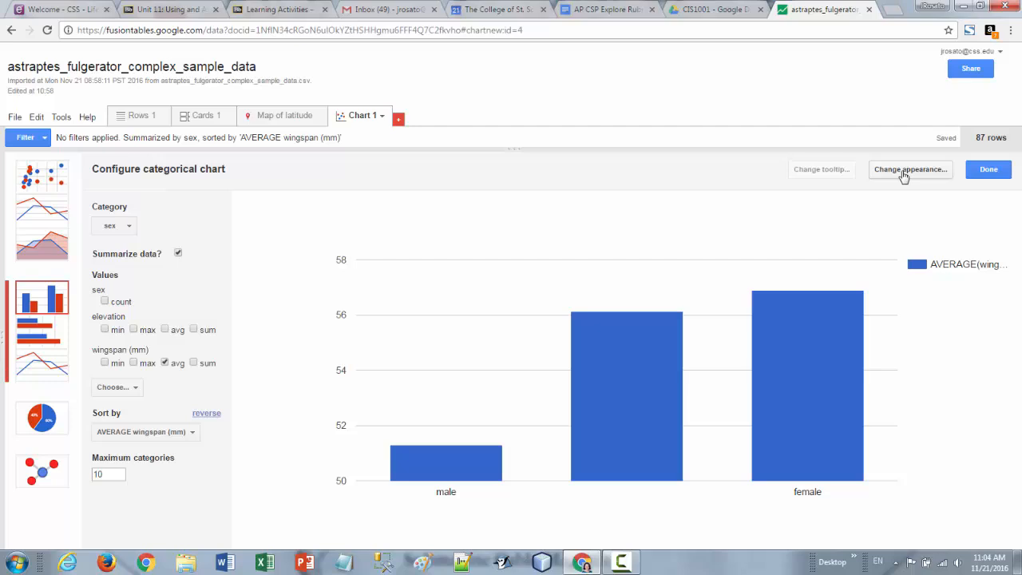
In the appearance editor, title the chart 'Average Wingspan by Sex'.
left_click(910, 169)
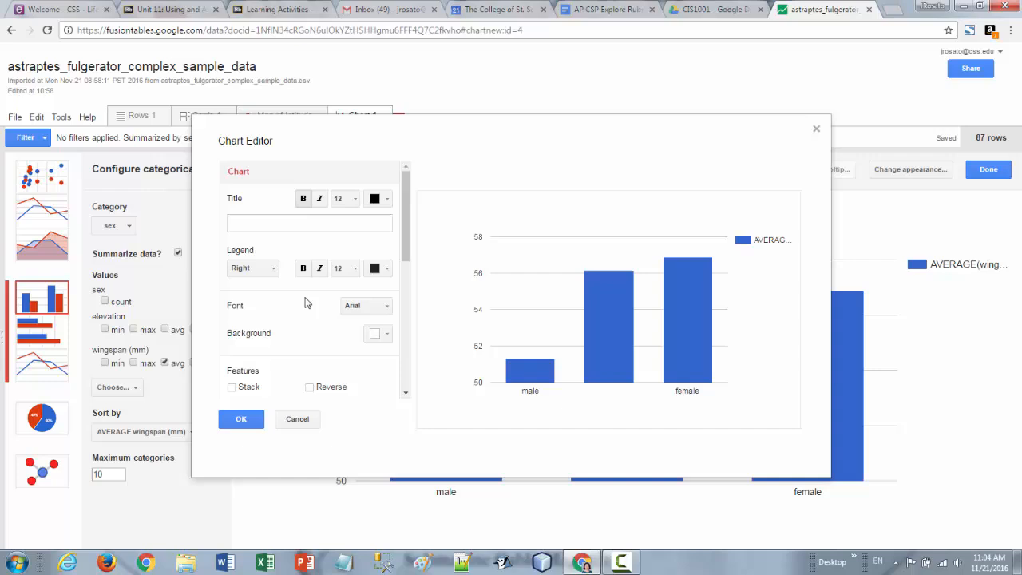
left_click(309, 223)
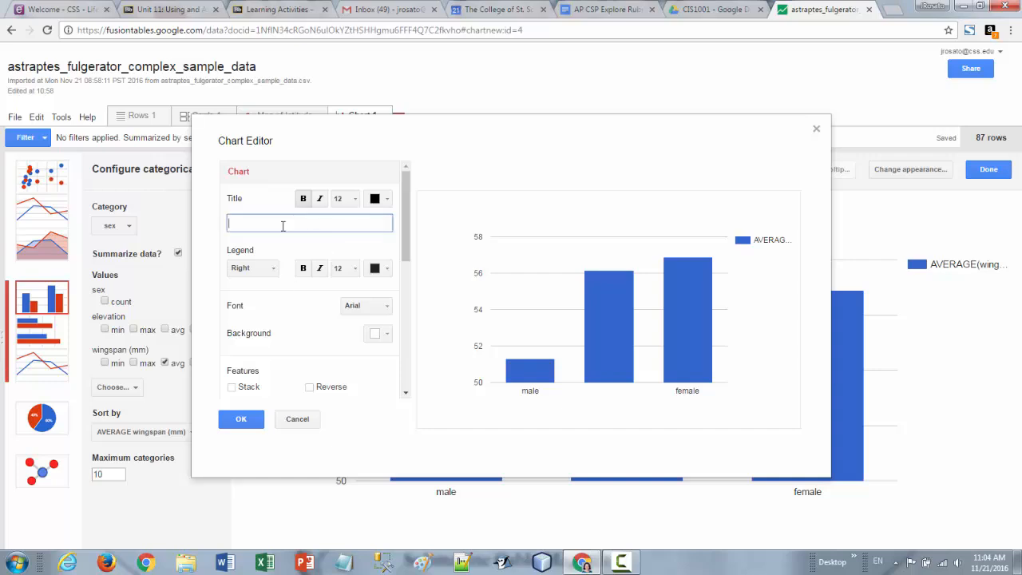
type("Average")
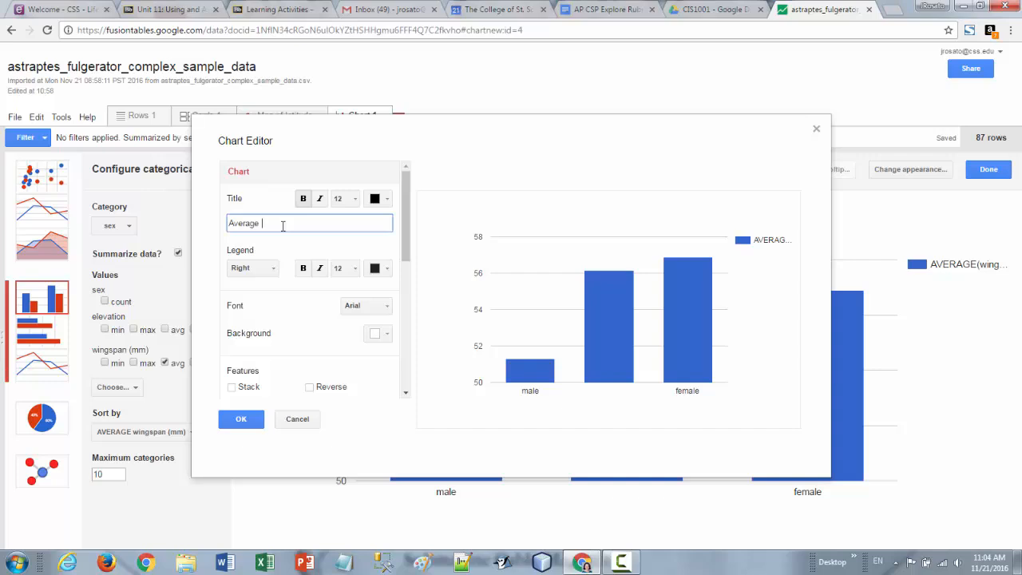
type("Wingspan by S")
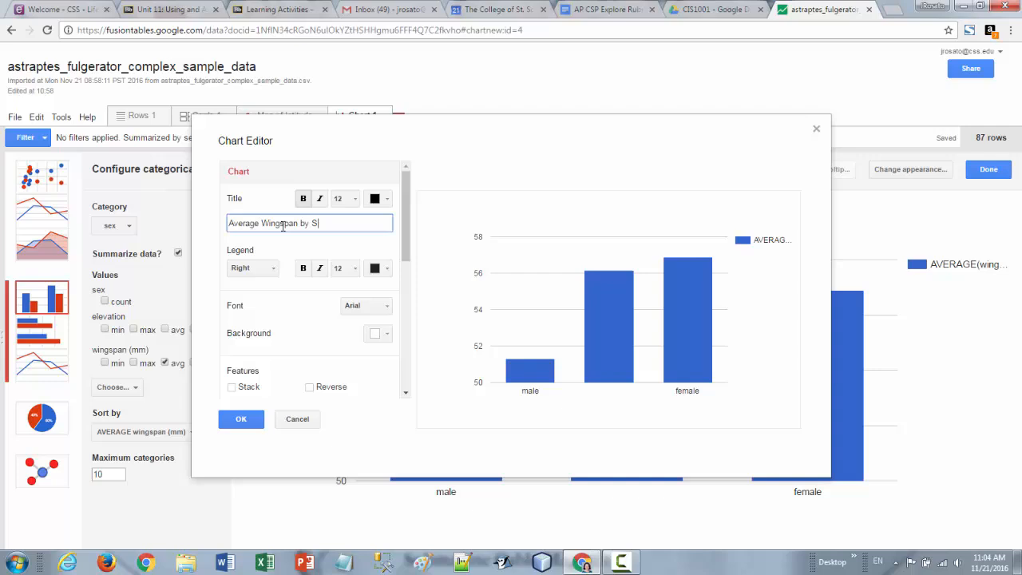
type("ex")
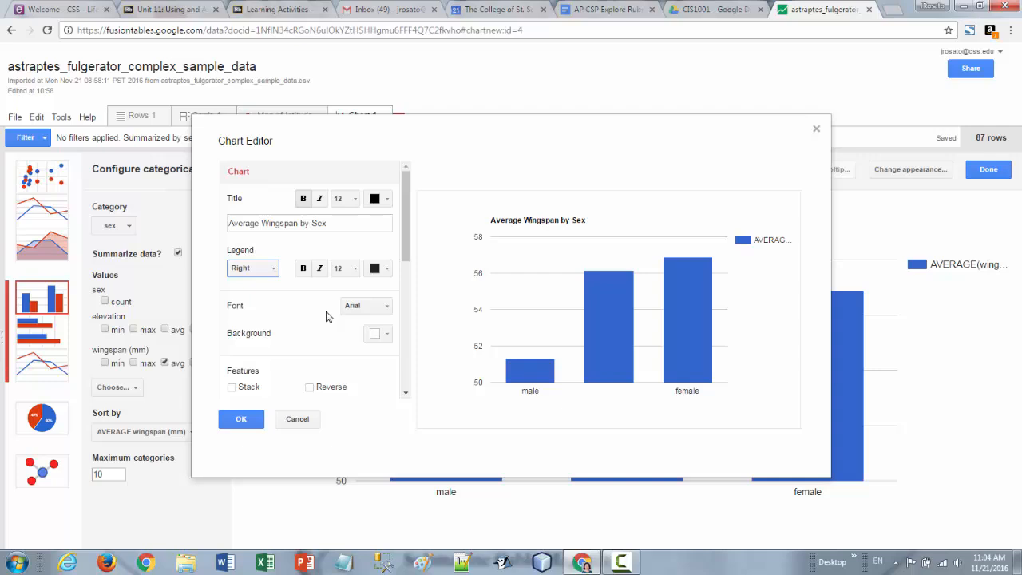
scroll("down", 3)
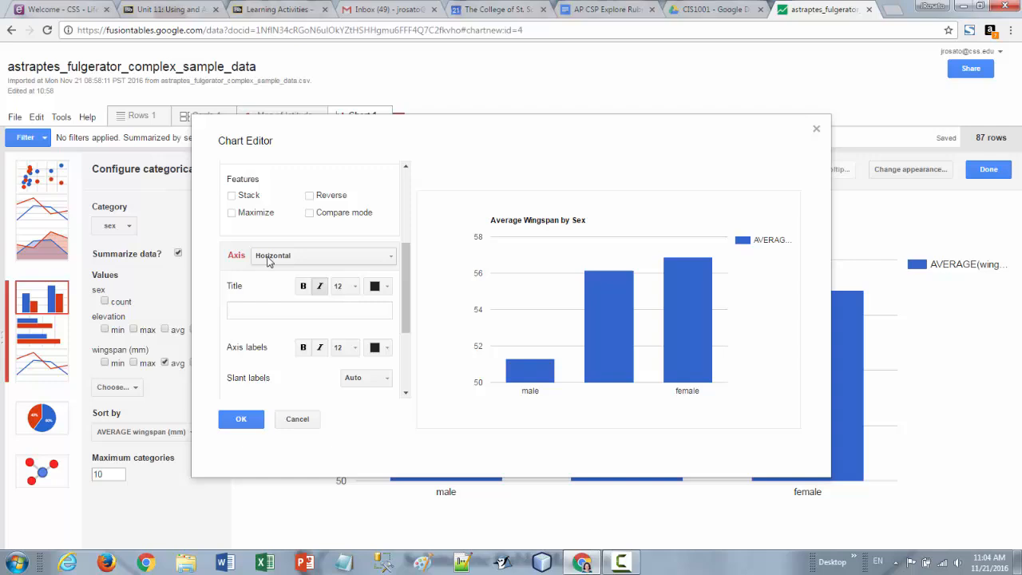
Set the horizontal axis title to 'Sex' and the left vertical axis title to 'Wingspan (mm)', then apply.
left_click(309, 310)
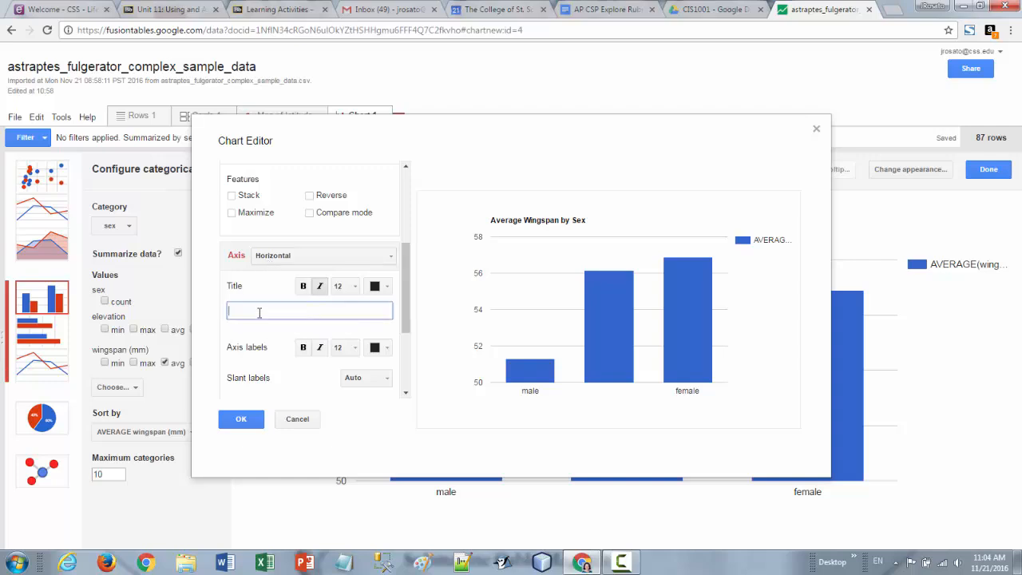
type("Sex")
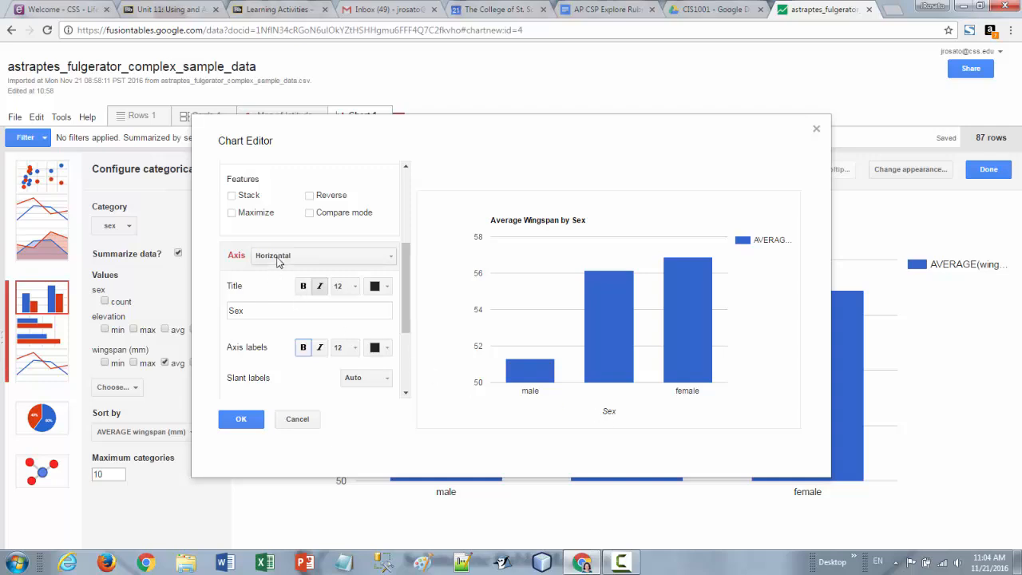
left_click(322, 255)
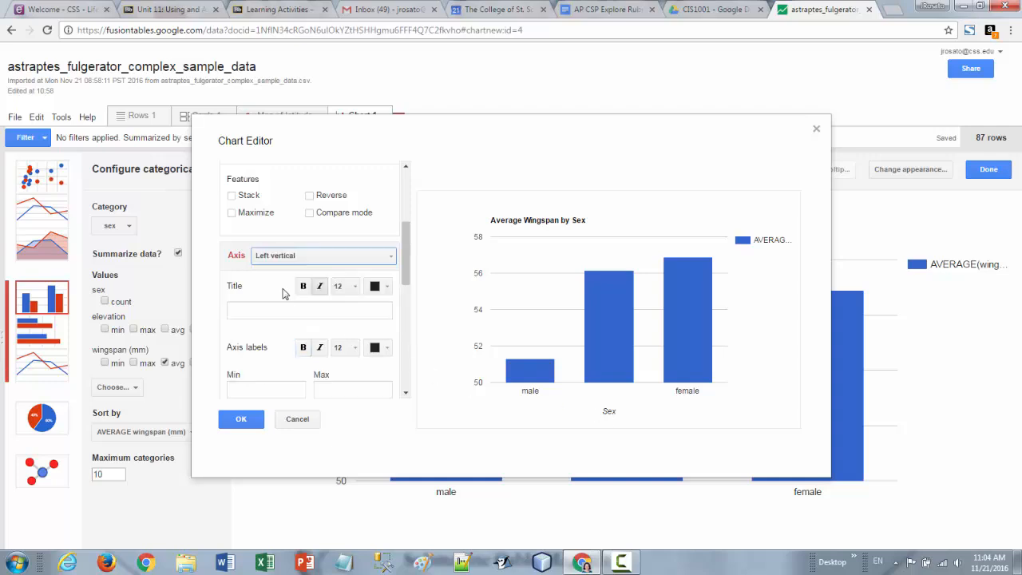
left_click(309, 309)
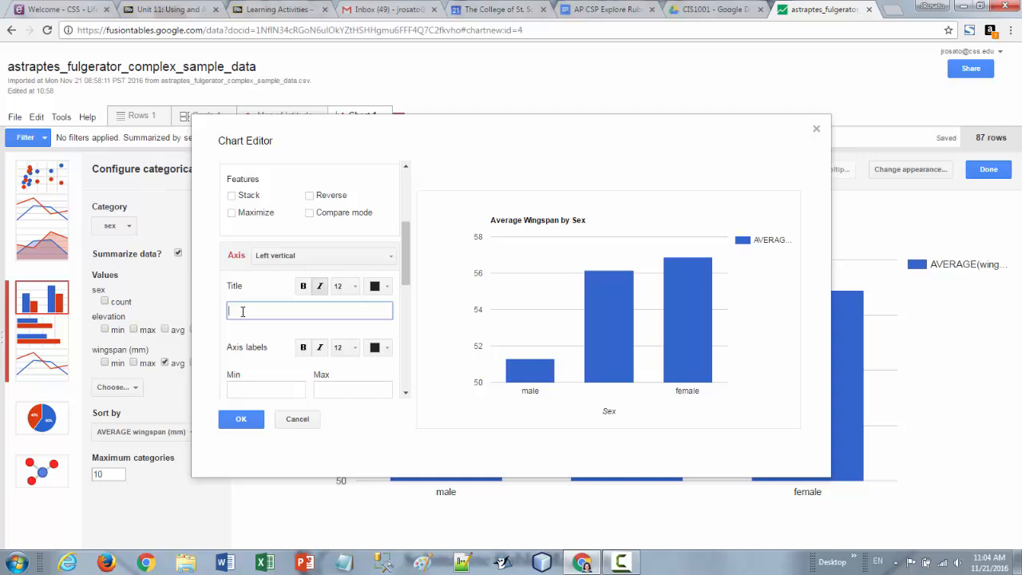
type("Wing")
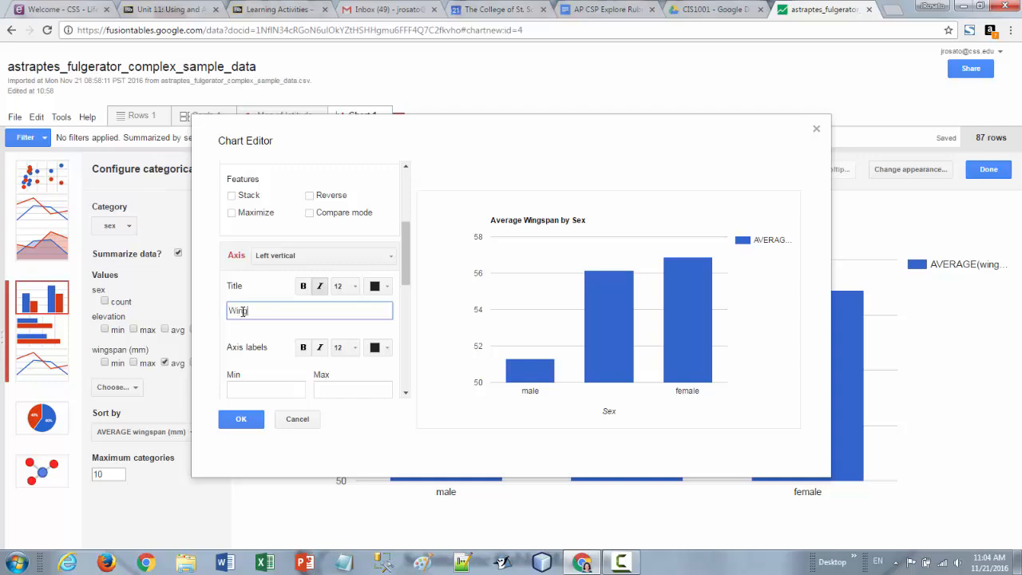
type("span (mm)")
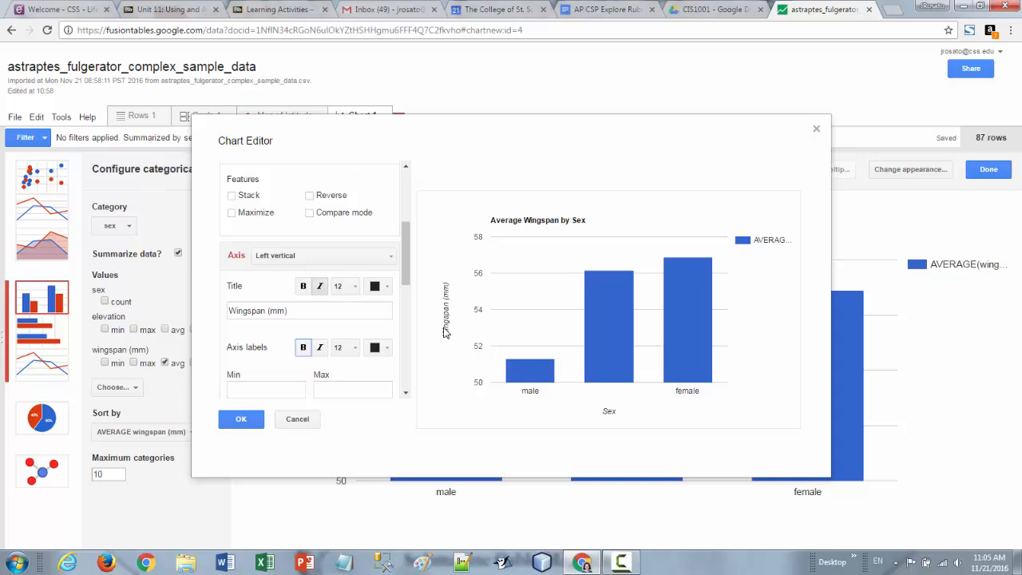
mouse_move(691, 255)
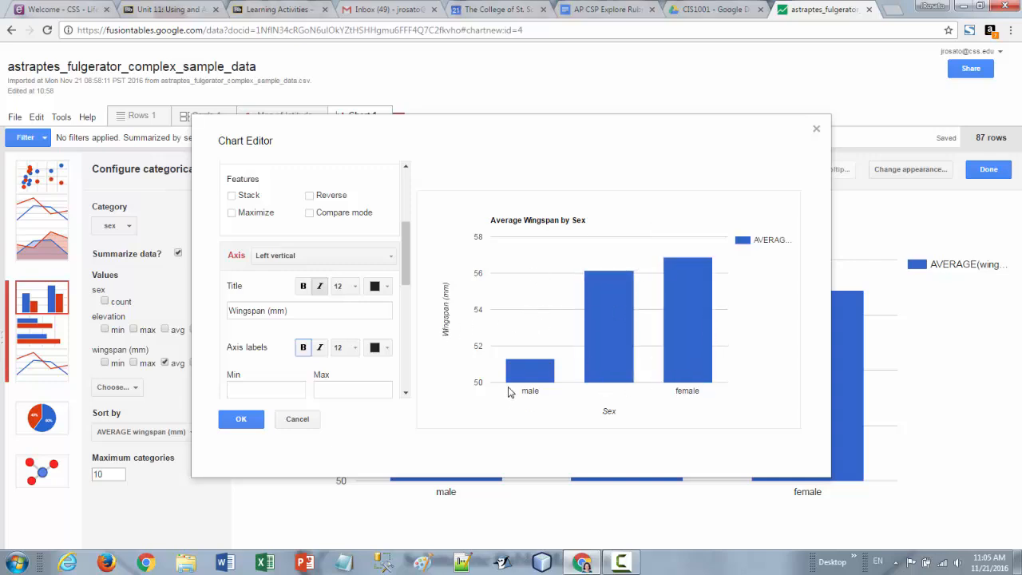
mouse_move(725, 367)
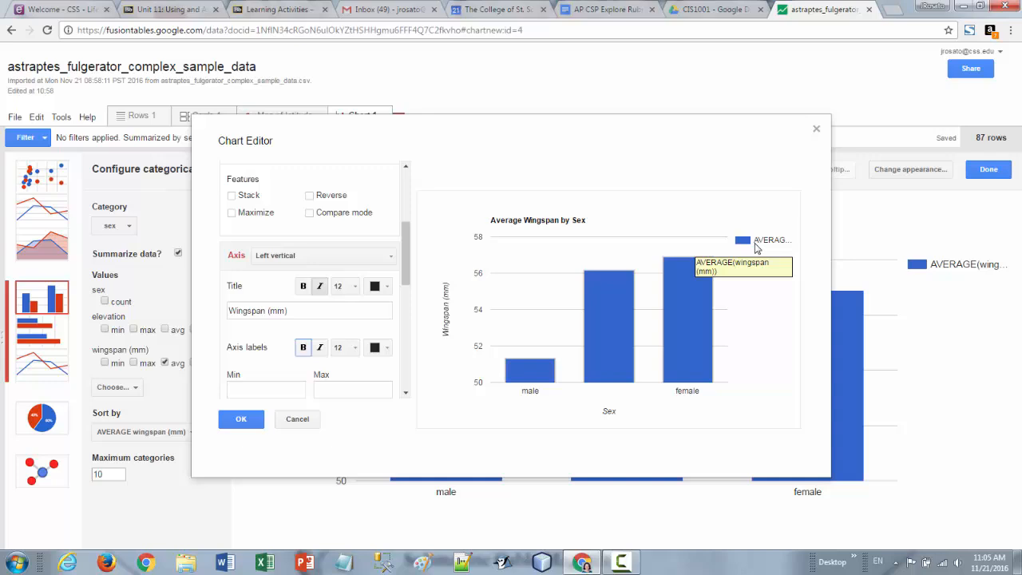
mouse_move(514, 227)
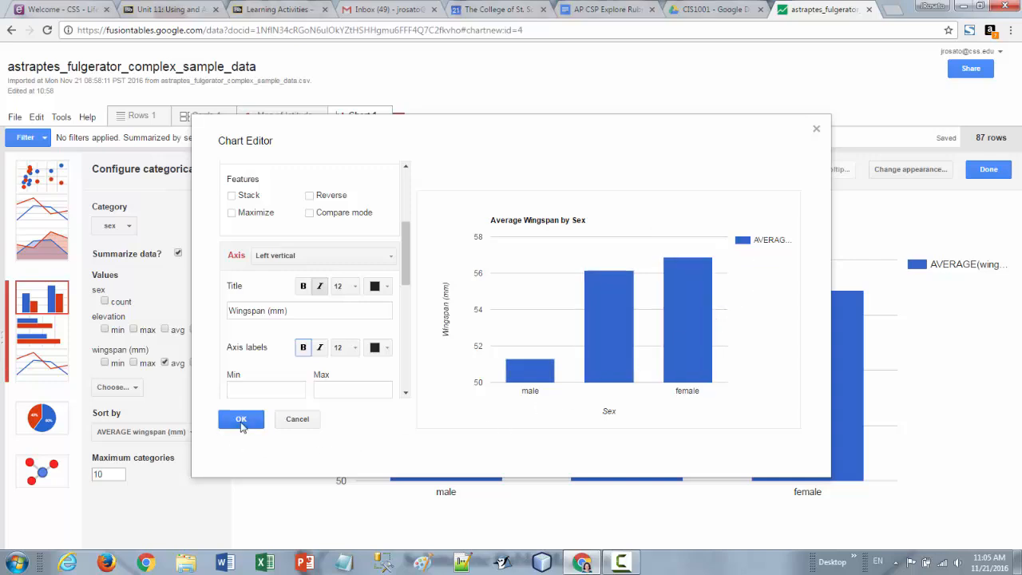
left_click(240, 418)
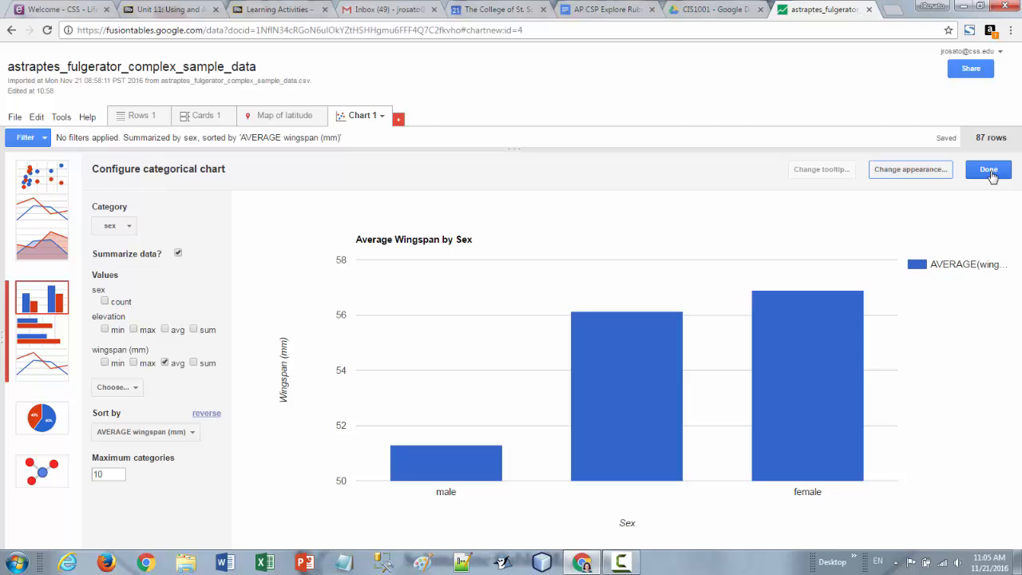
Close the chart configuration, leaving the finished Average Wingspan by Sex chart in its tab.
left_click(986, 170)
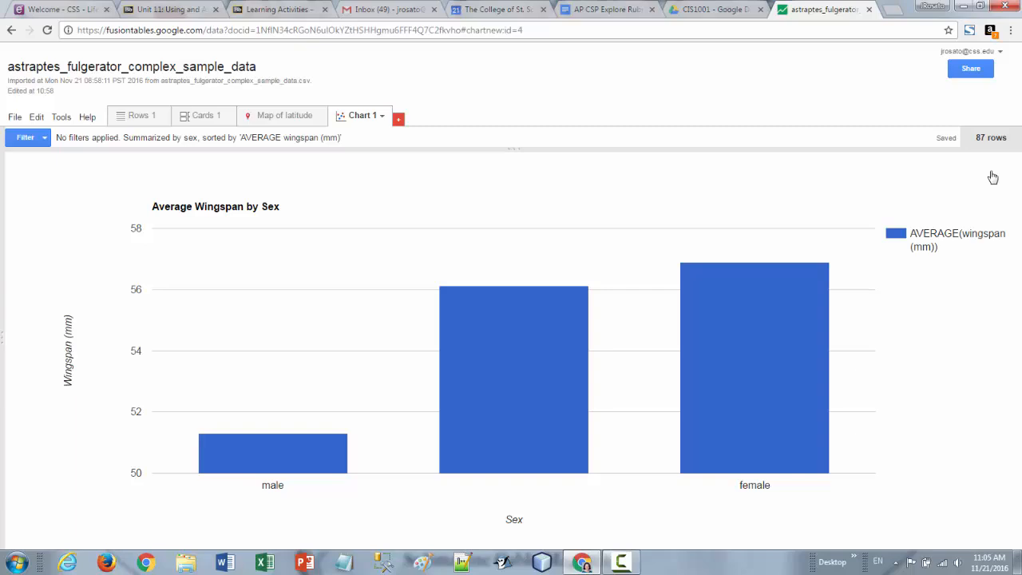
mouse_move(320, 120)
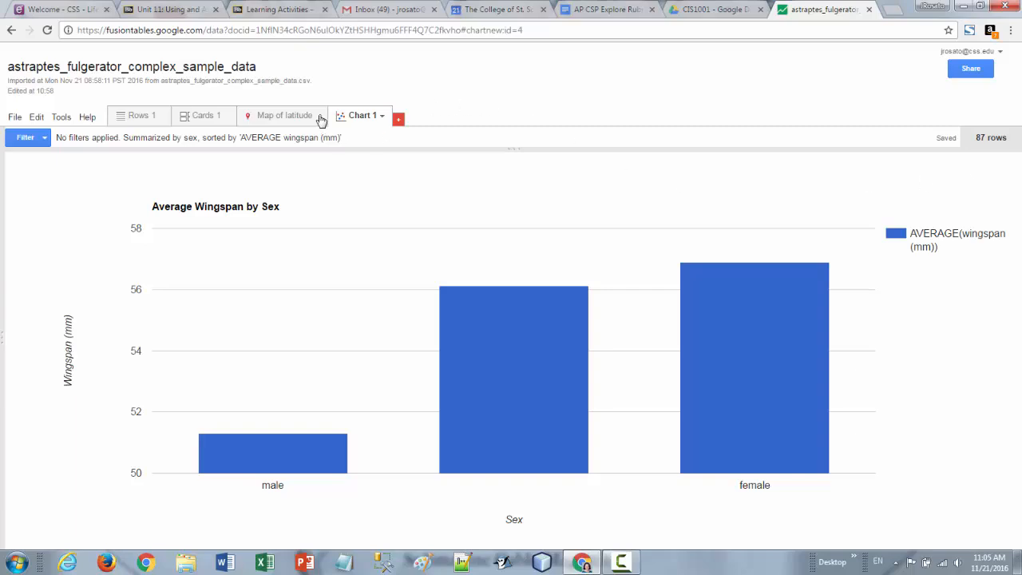
mouse_move(370, 121)
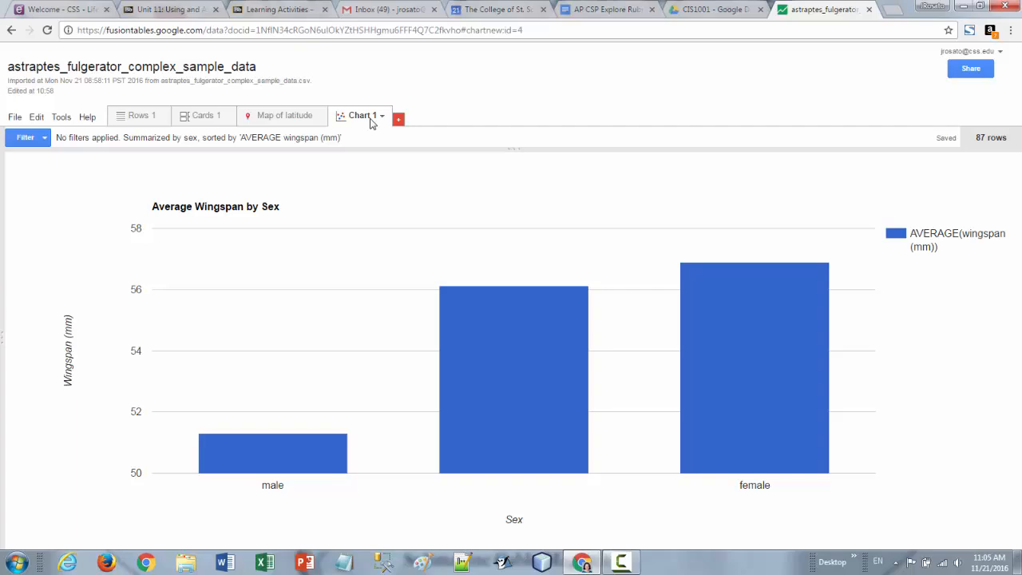
mouse_move(359, 114)
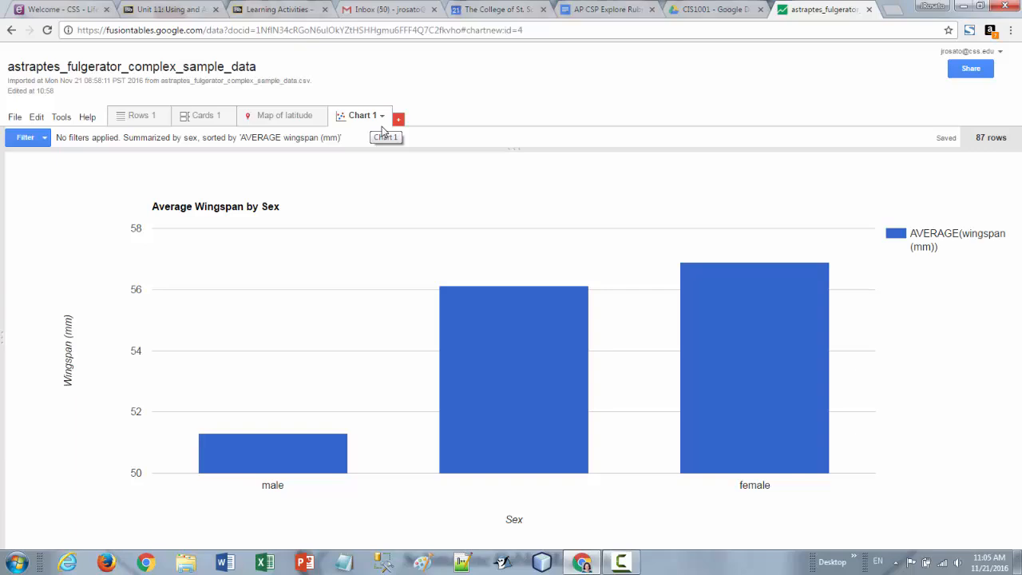
mouse_move(383, 118)
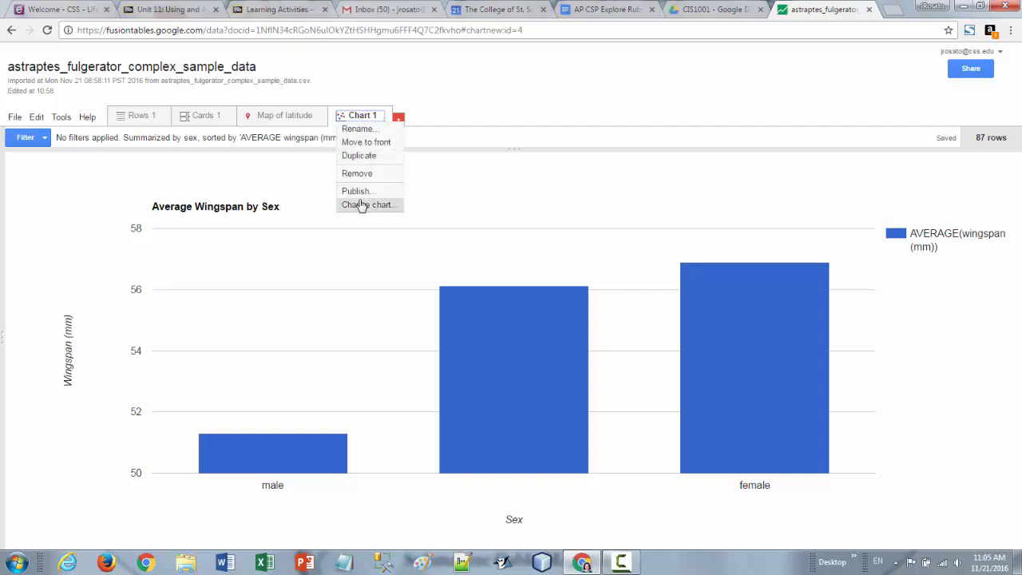
left_click(367, 205)
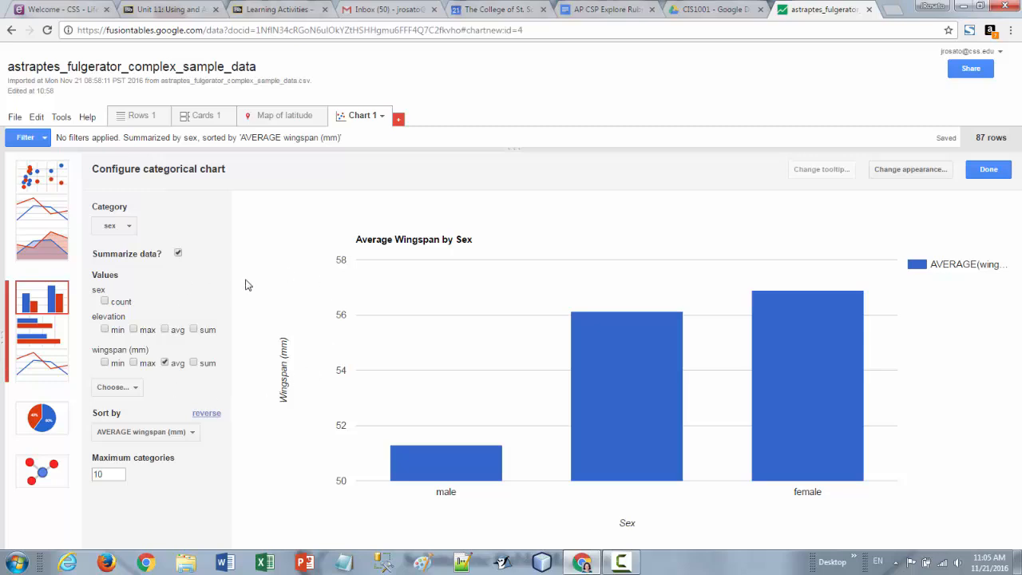
left_click(986, 169)
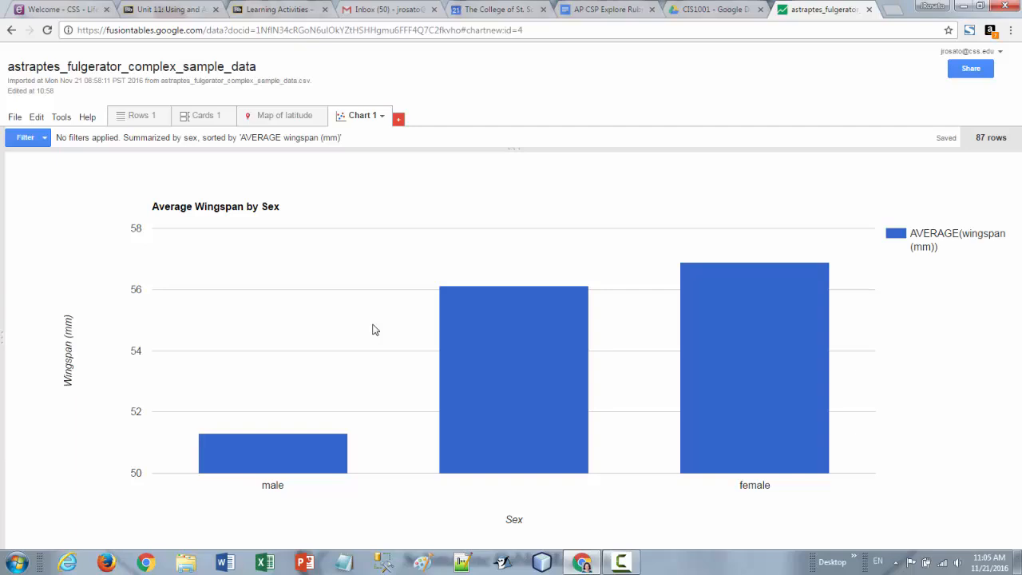
mouse_move(447, 379)
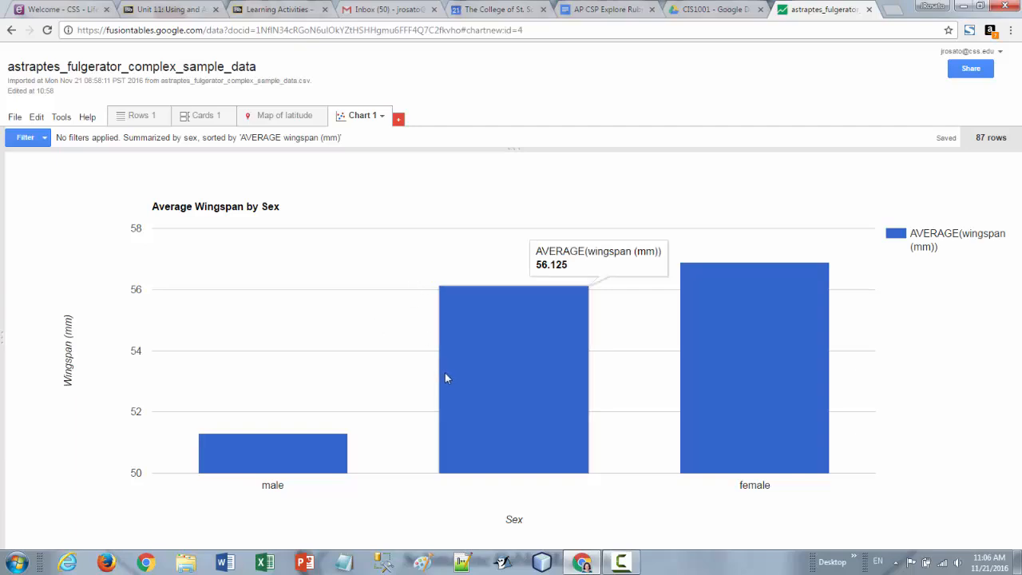